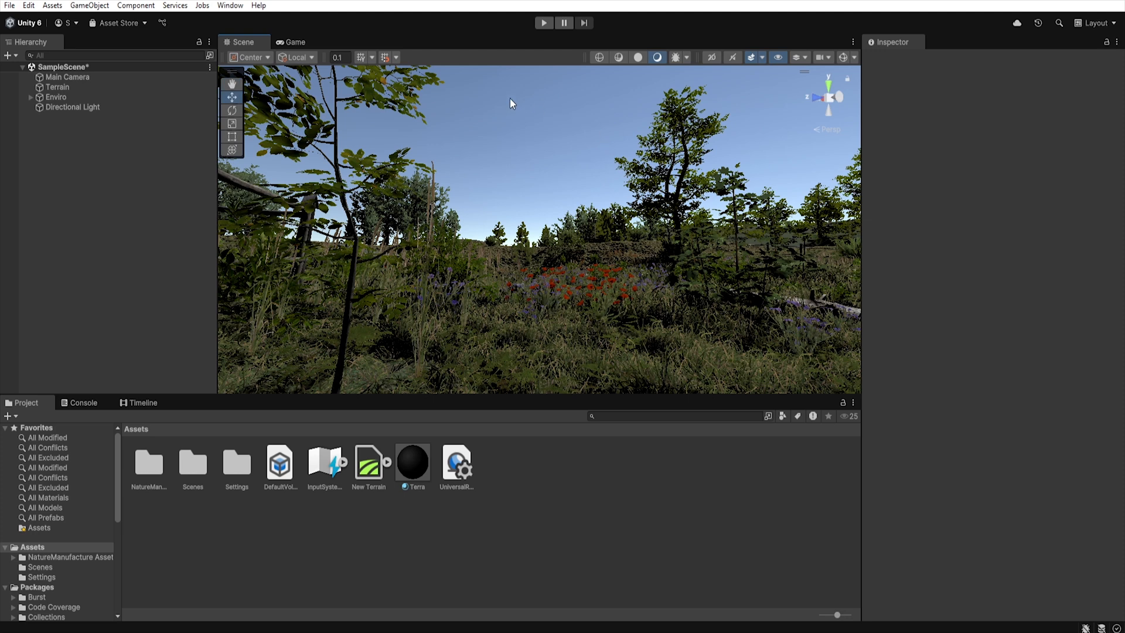
{"action": "mouse_move", "coordinate": [534, 479]}
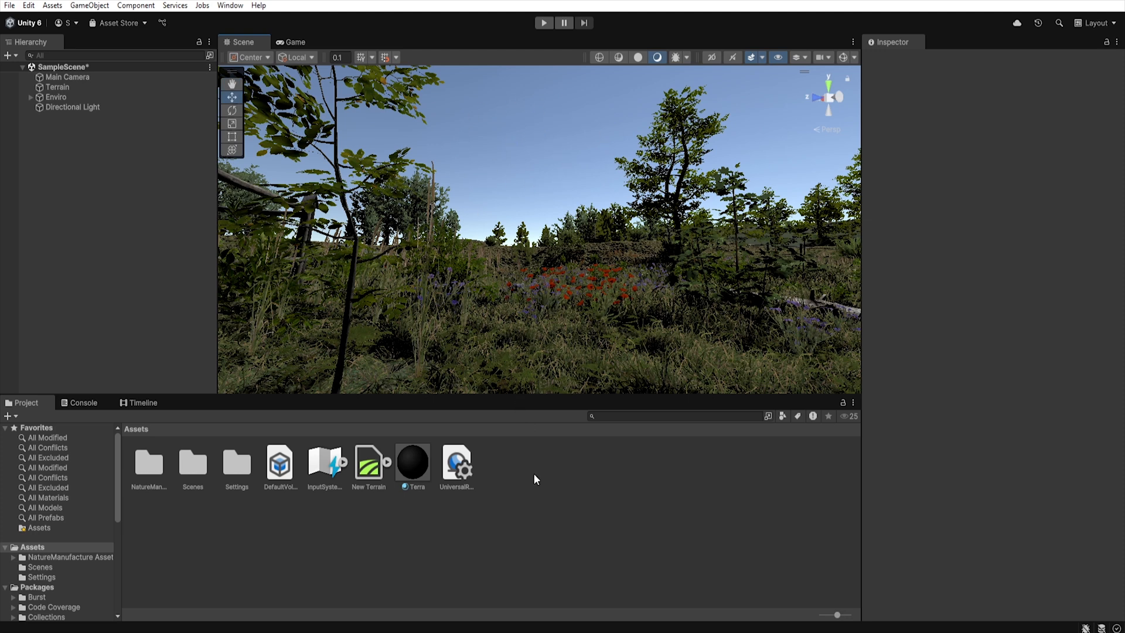
Create a new material named Sky and set its shader to Skybox/Procedural
{"action": "right_click", "coordinate": [534, 478]}
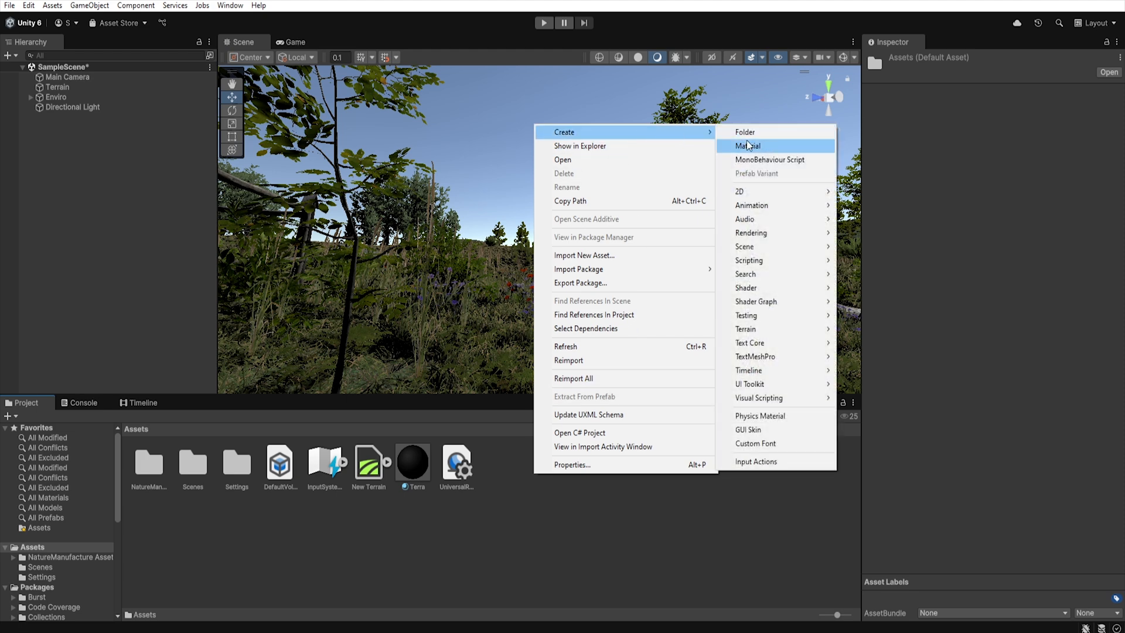
{"action": "left_click", "coordinate": [749, 146]}
{"action": "type", "text": "Sky"}
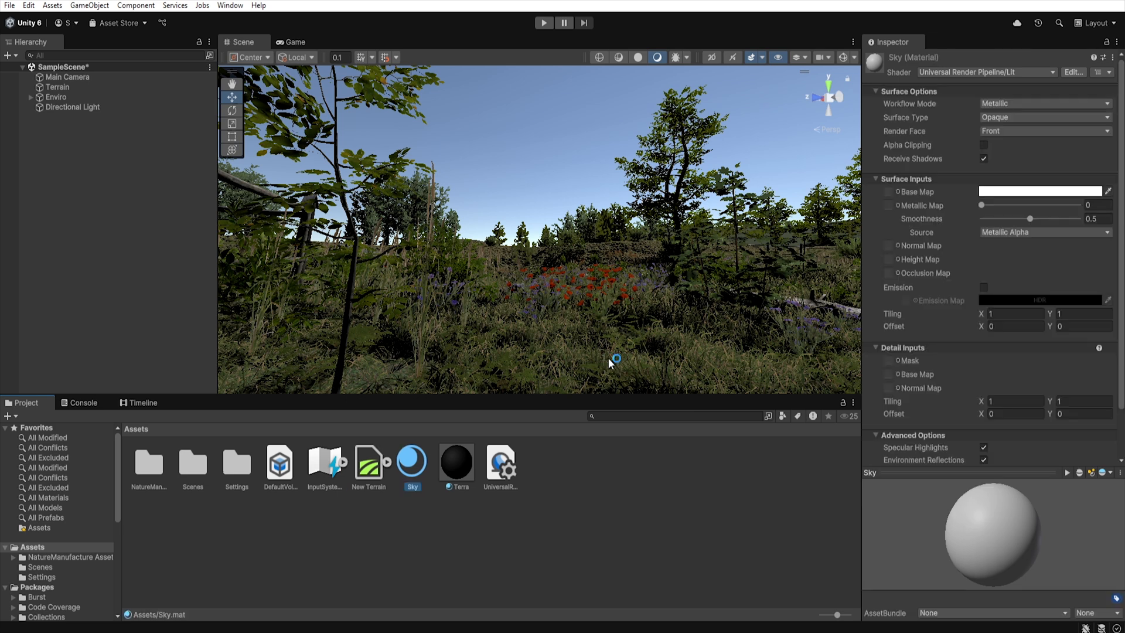
{"action": "mouse_move", "coordinate": [1027, 79]}
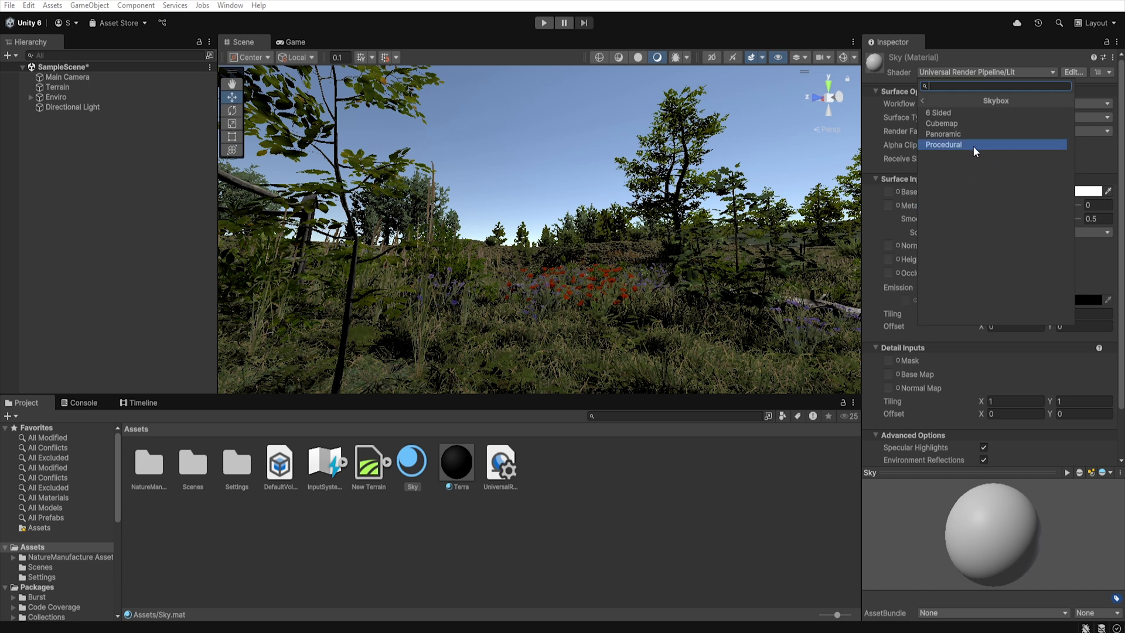
{"action": "mouse_move", "coordinate": [967, 127]}
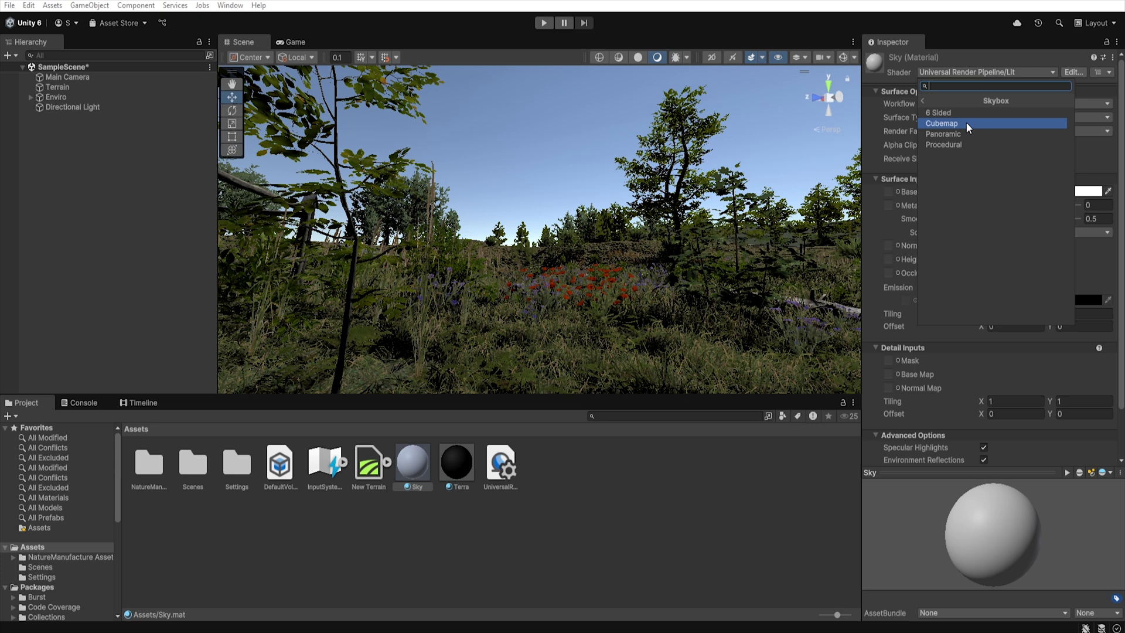
{"action": "mouse_move", "coordinate": [976, 127]}
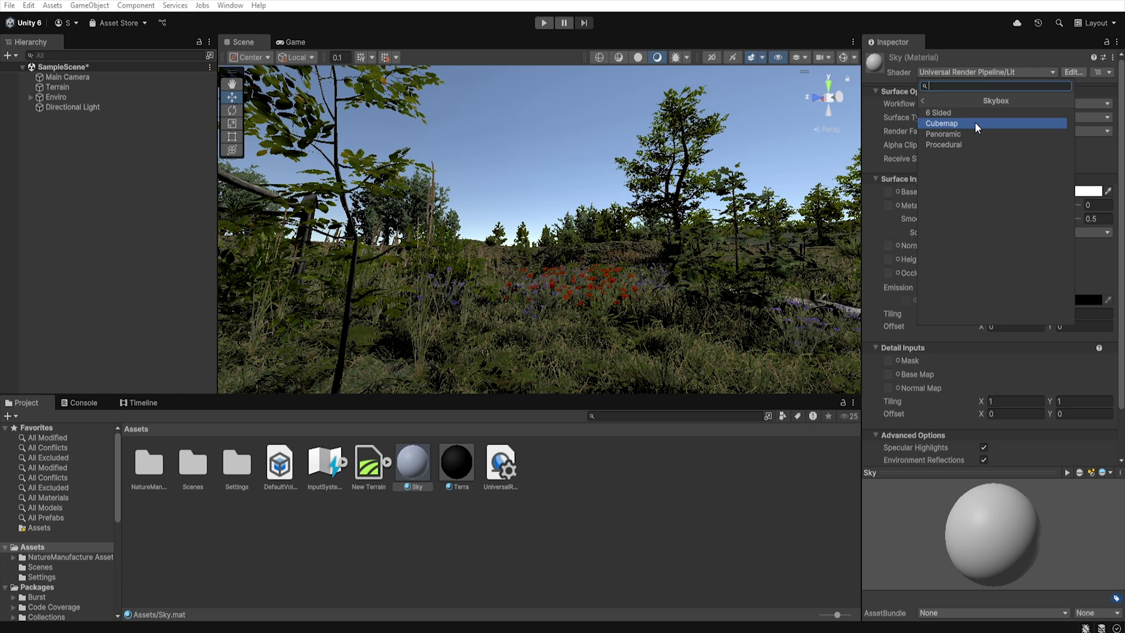
{"action": "mouse_move", "coordinate": [963, 149]}
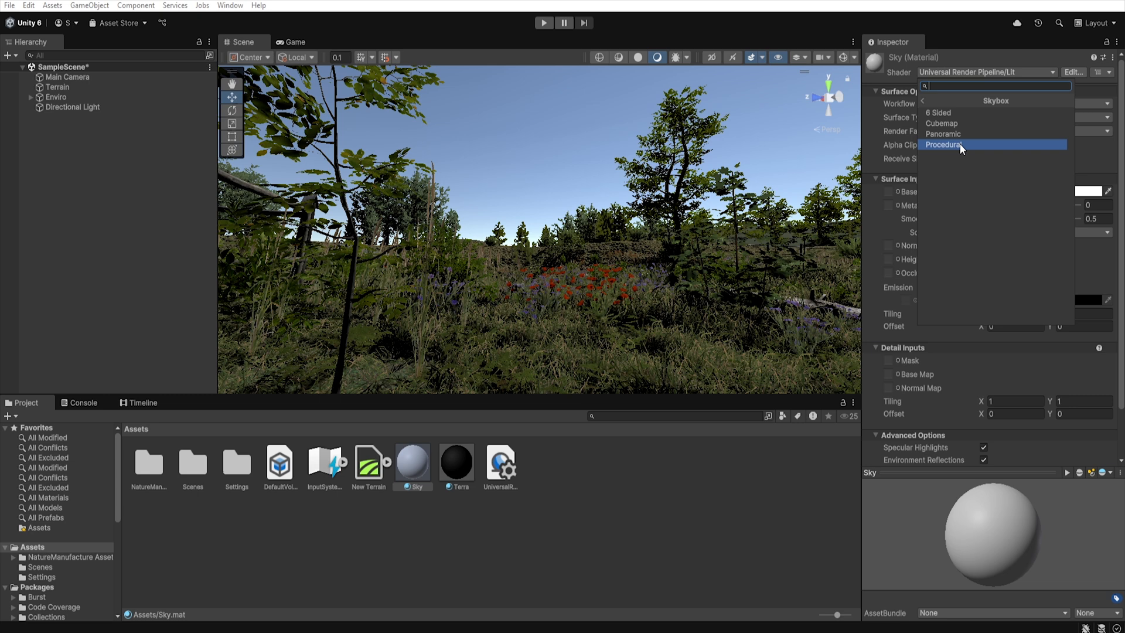
{"action": "mouse_move", "coordinate": [952, 148]}
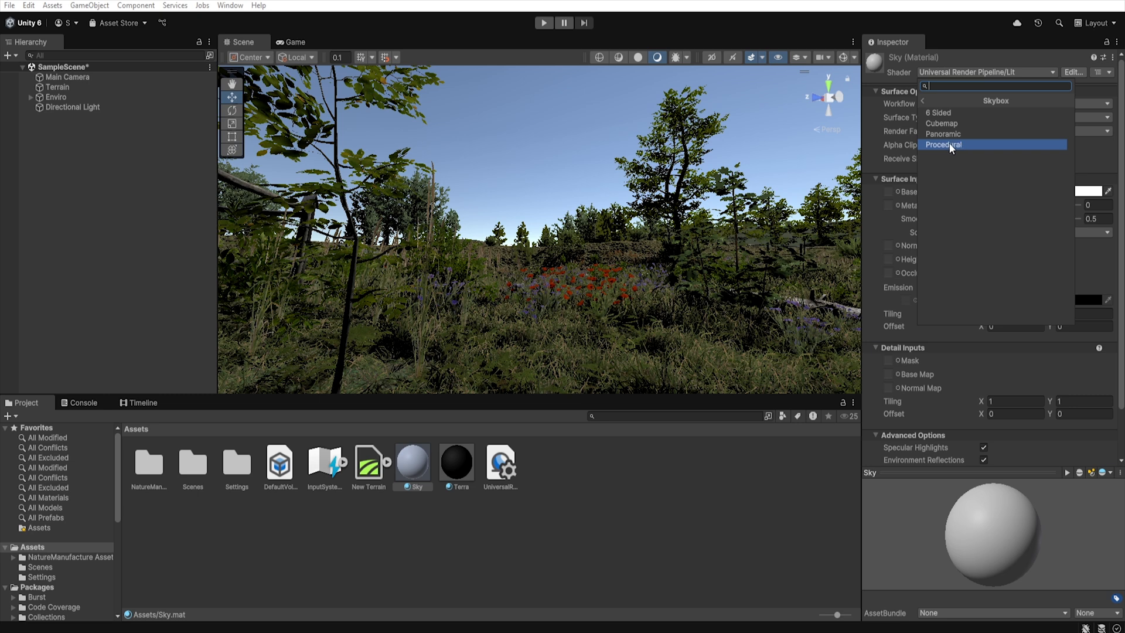
{"action": "mouse_move", "coordinate": [955, 150]}
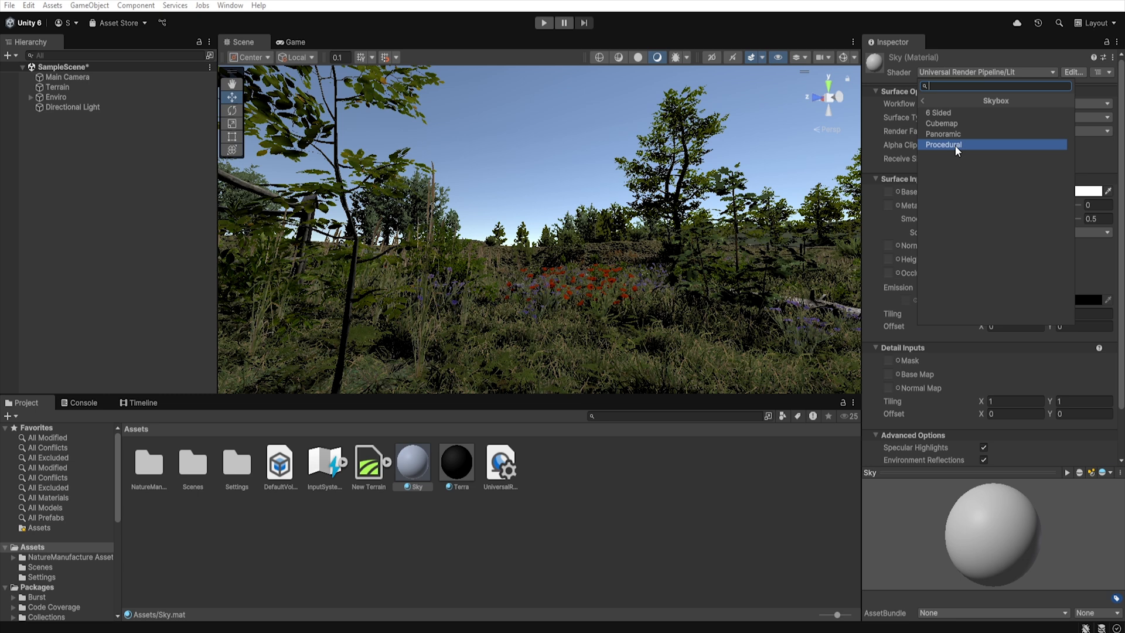
{"action": "mouse_move", "coordinate": [960, 132]}
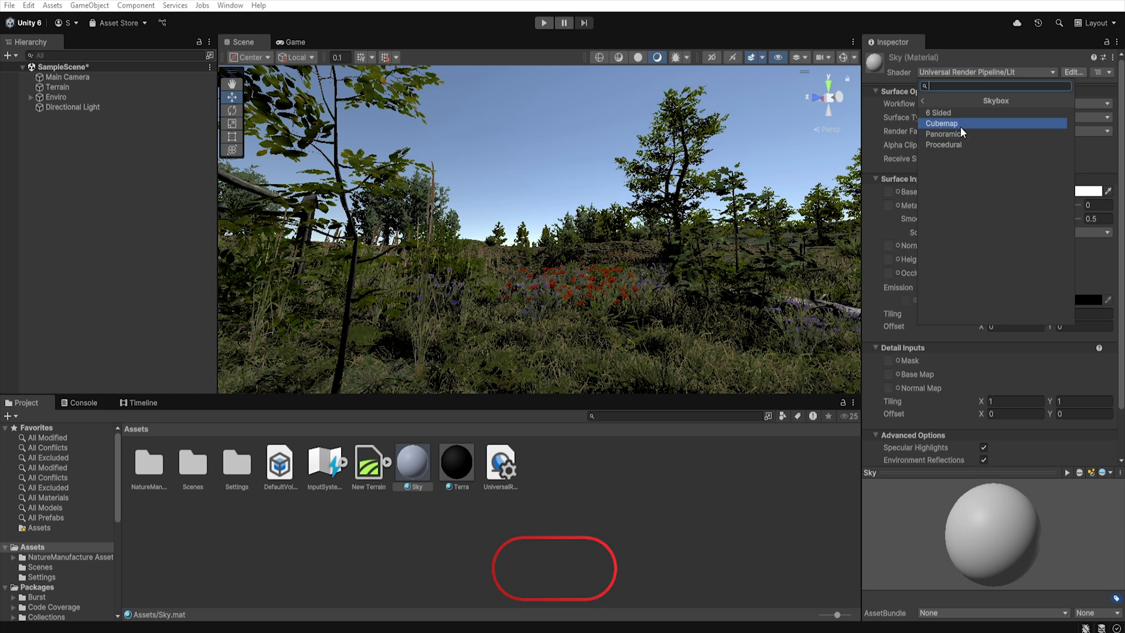
{"action": "mouse_move", "coordinate": [967, 134]}
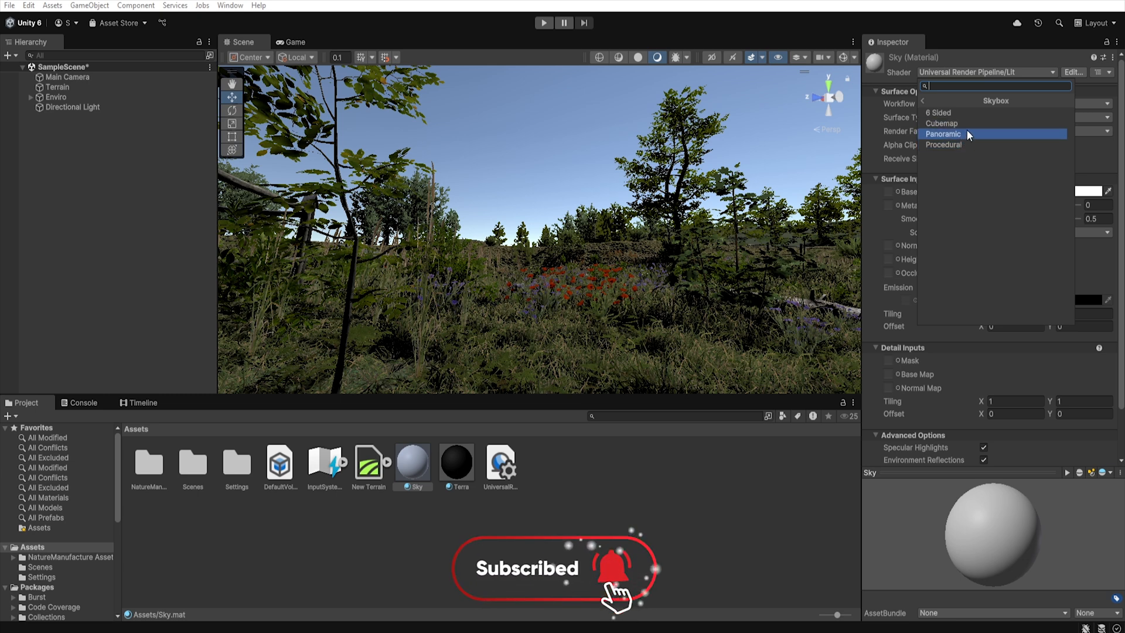
{"action": "mouse_move", "coordinate": [963, 143]}
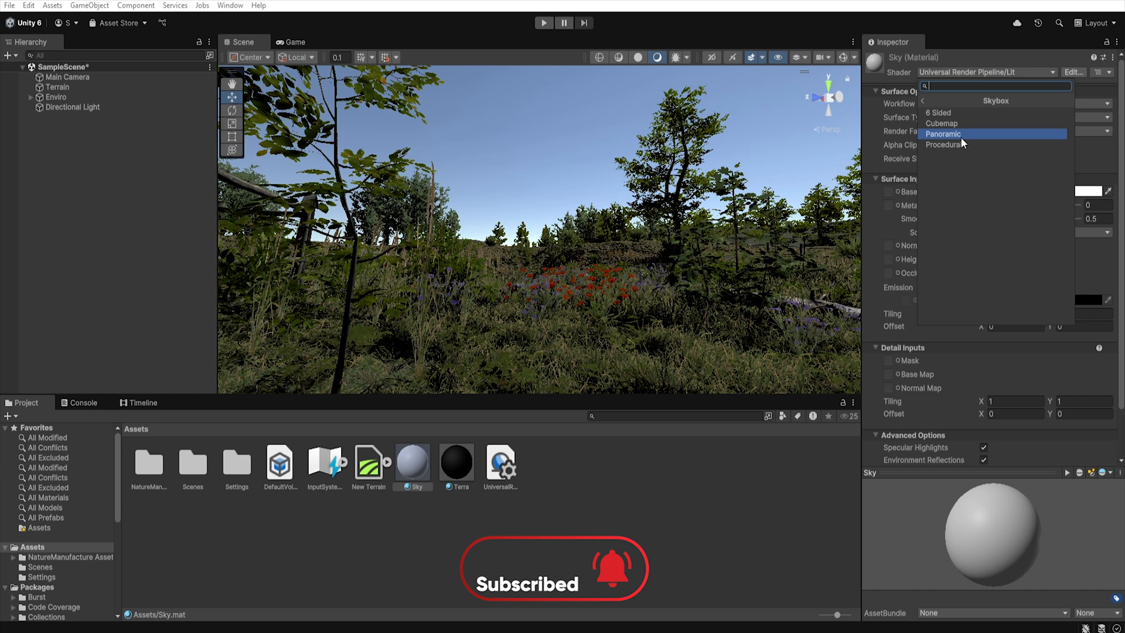
{"action": "left_click", "coordinate": [947, 144]}
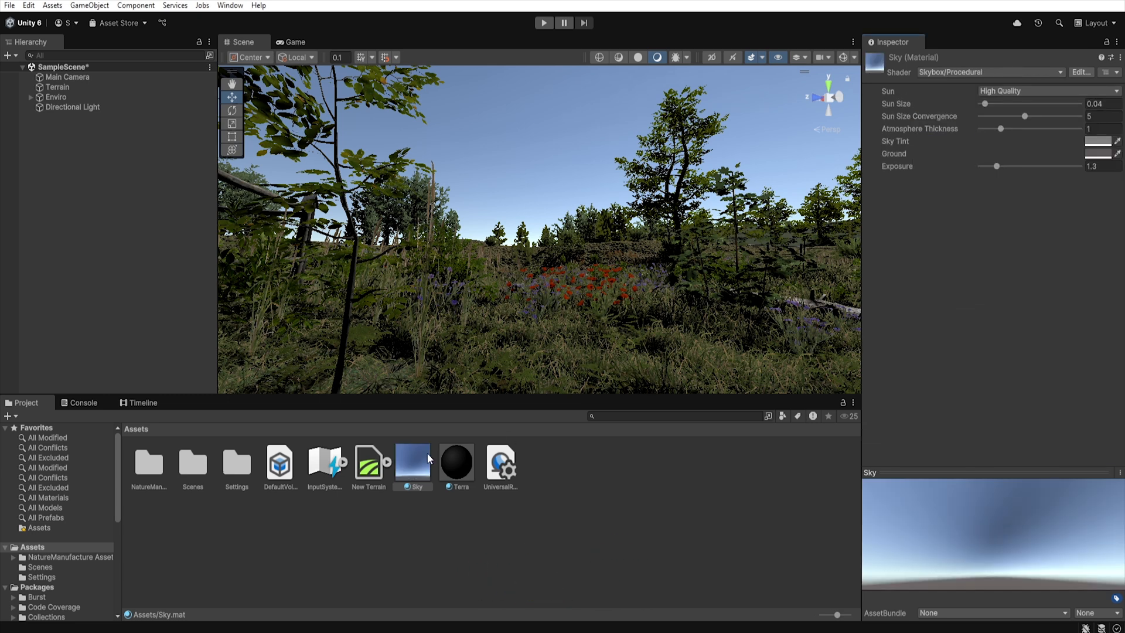
{"action": "mouse_move", "coordinate": [497, 247]}
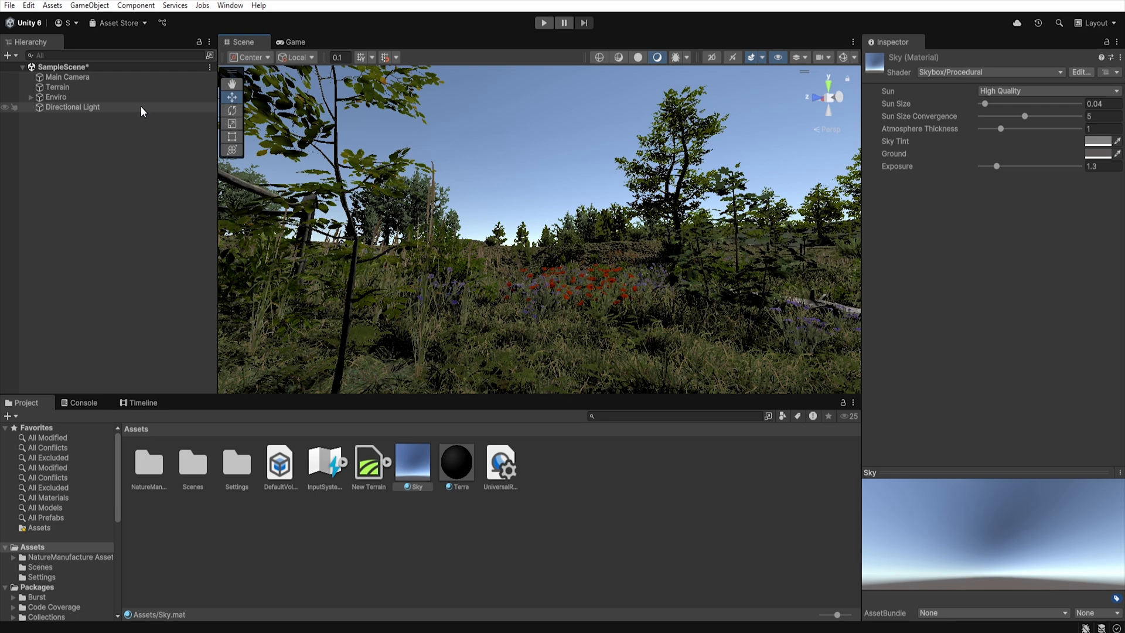
Set the Directional Light to Filter and Temperature mode at 4000 K with intensity 1.3
{"action": "left_click", "coordinate": [73, 106]}
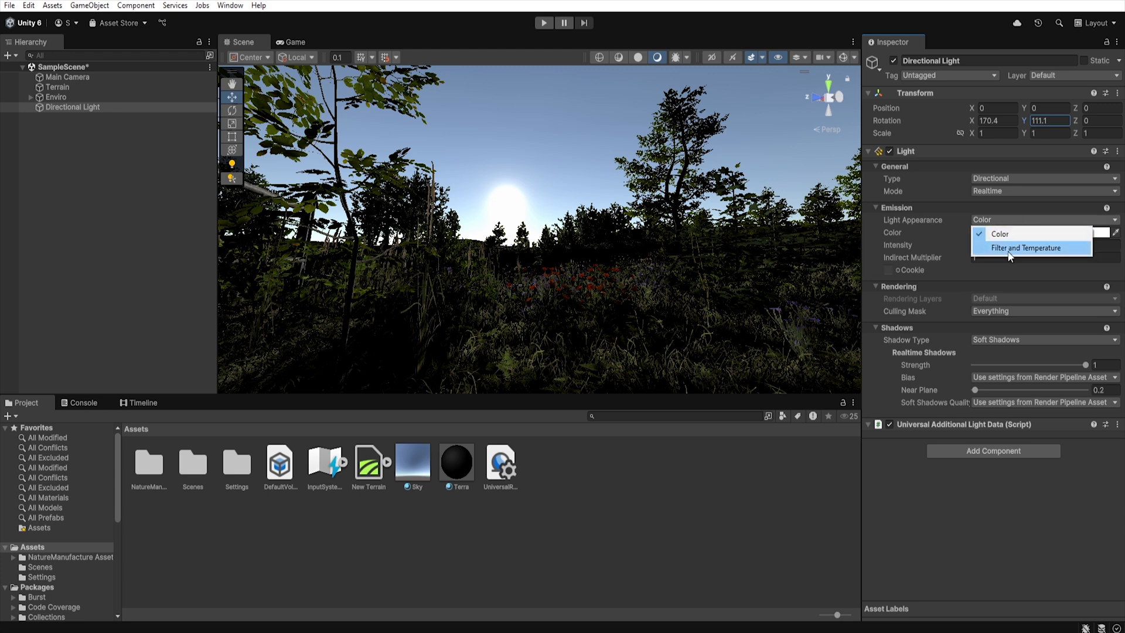
{"action": "left_click", "coordinate": [1028, 247]}
{"action": "type", "text": "4000"}
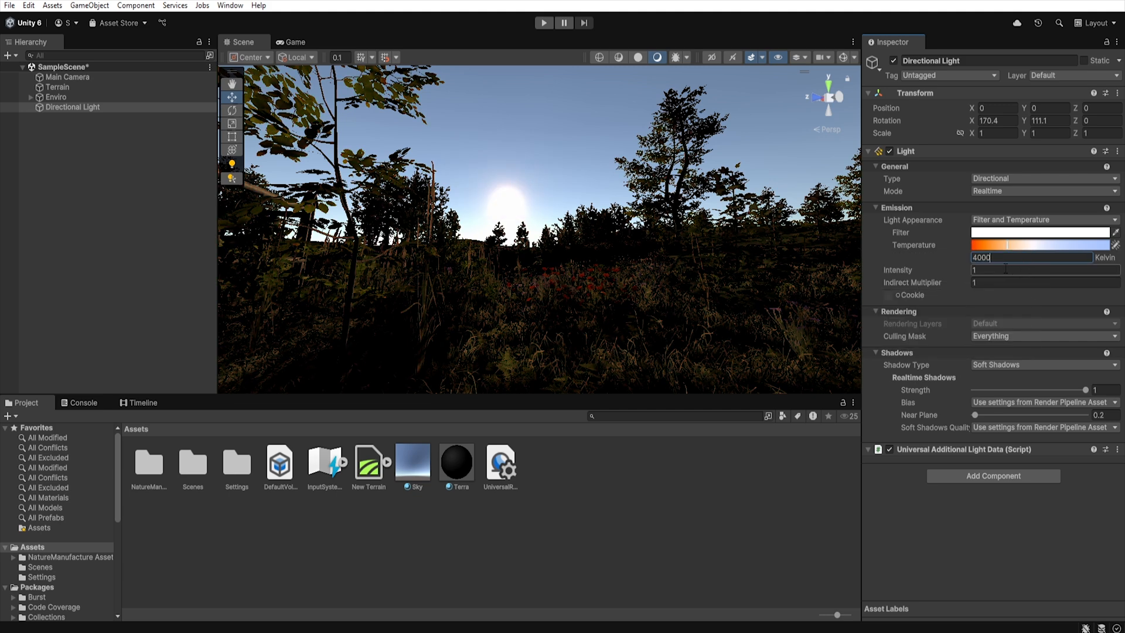
{"action": "left_click", "coordinate": [1044, 269]}
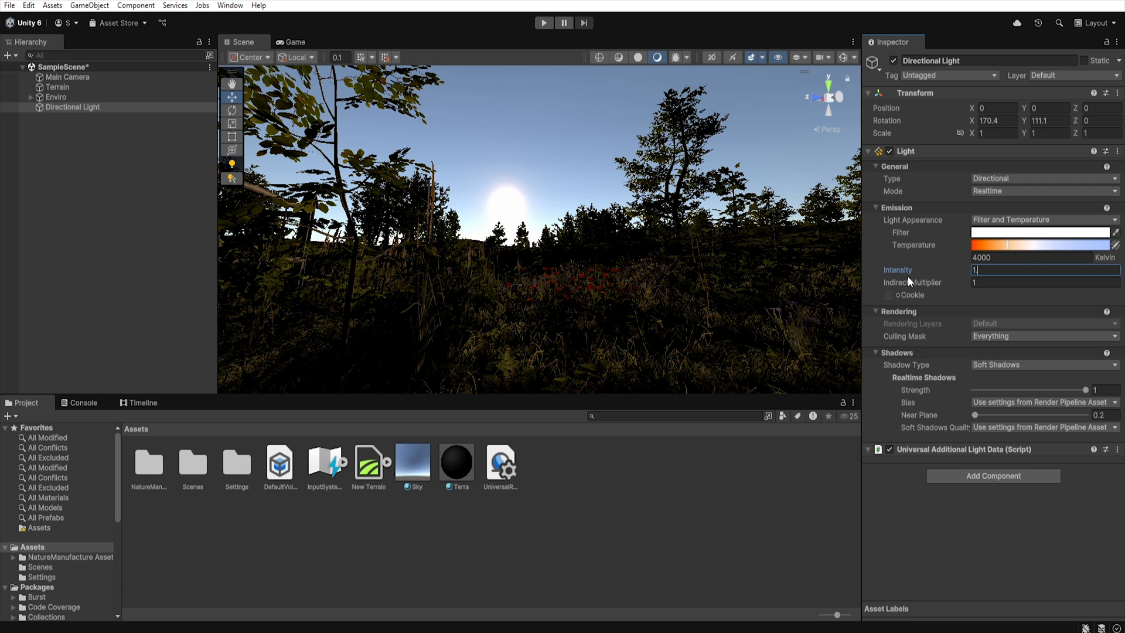
{"action": "type", "text": "1.3"}
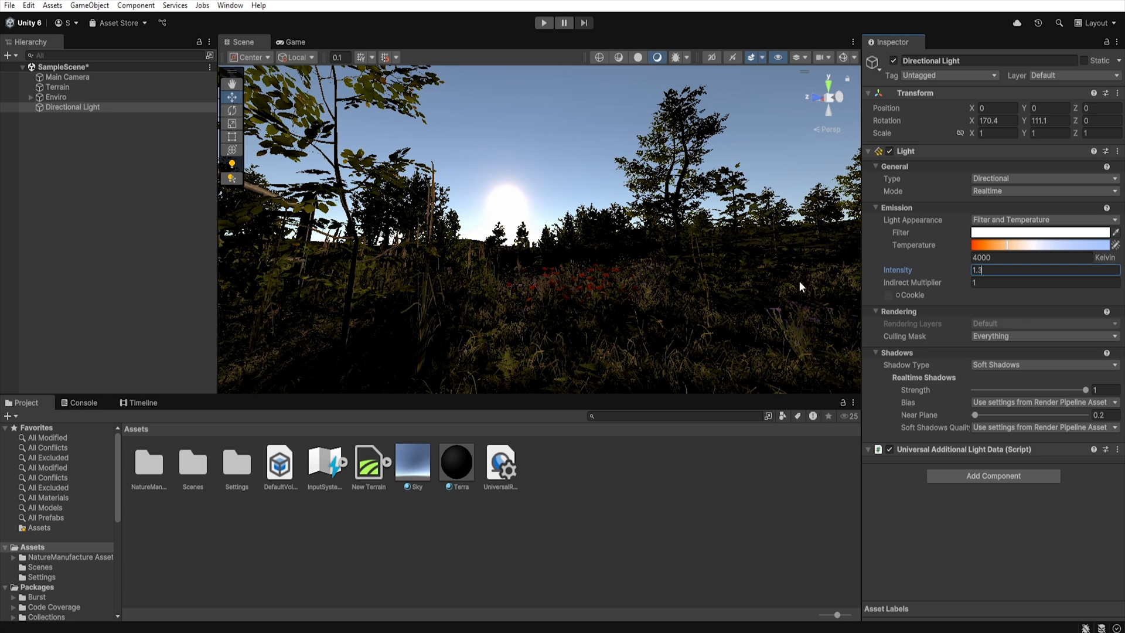
{"action": "mouse_move", "coordinate": [811, 290]}
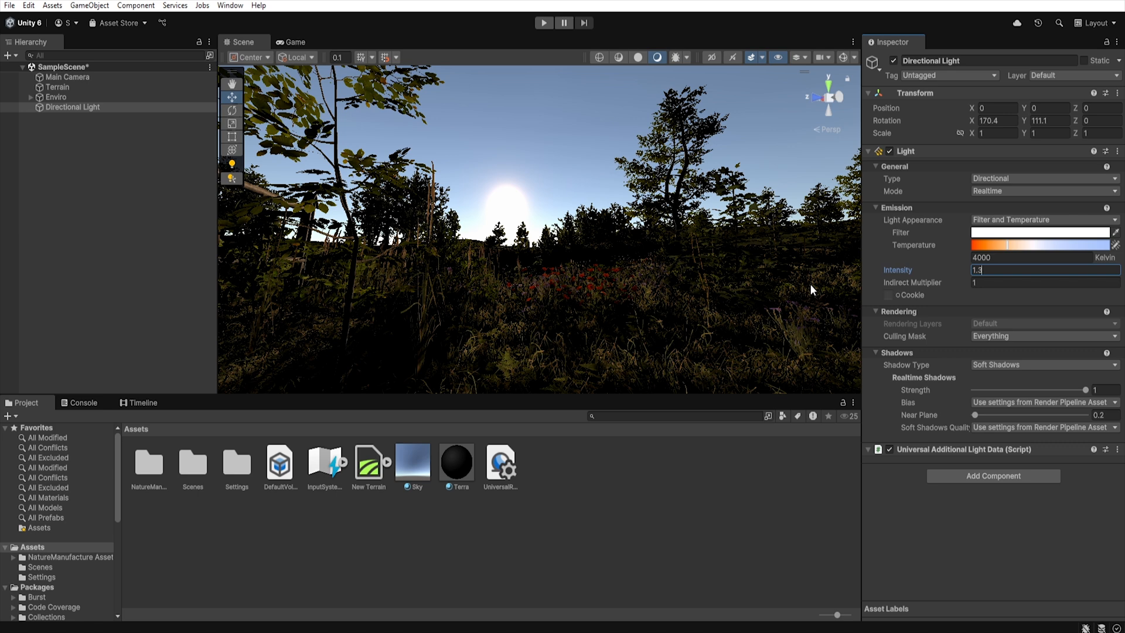
{"action": "mouse_move", "coordinate": [418, 466]}
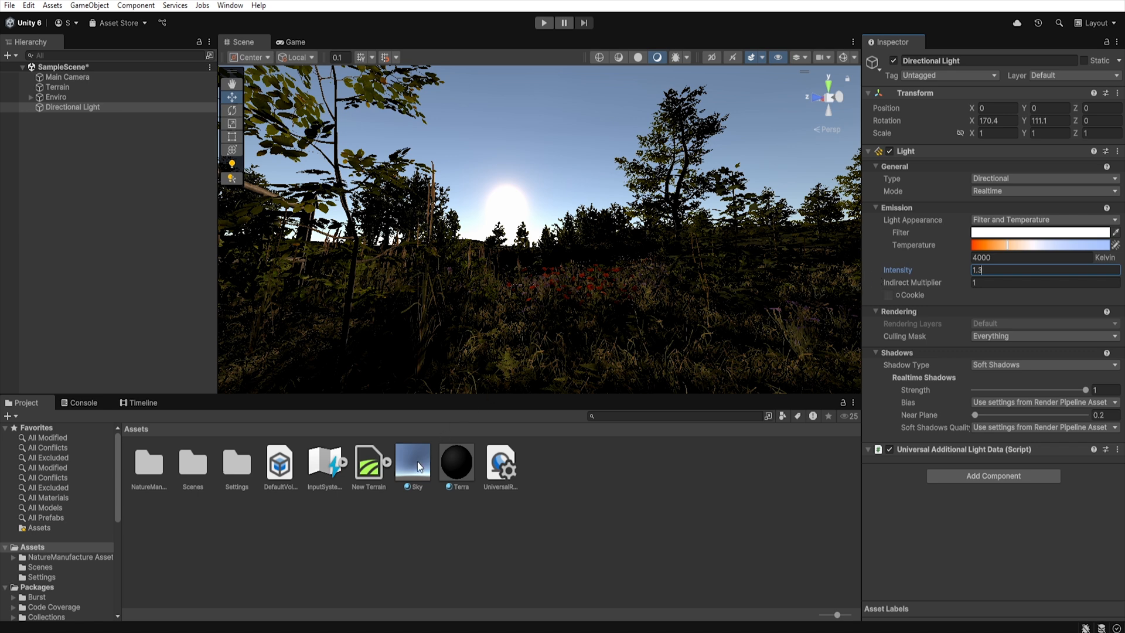
On the Sky material, thicken the atmosphere to 2.34, lower exposure to 0.6 and adjust the ground colour
{"action": "left_click", "coordinate": [412, 463]}
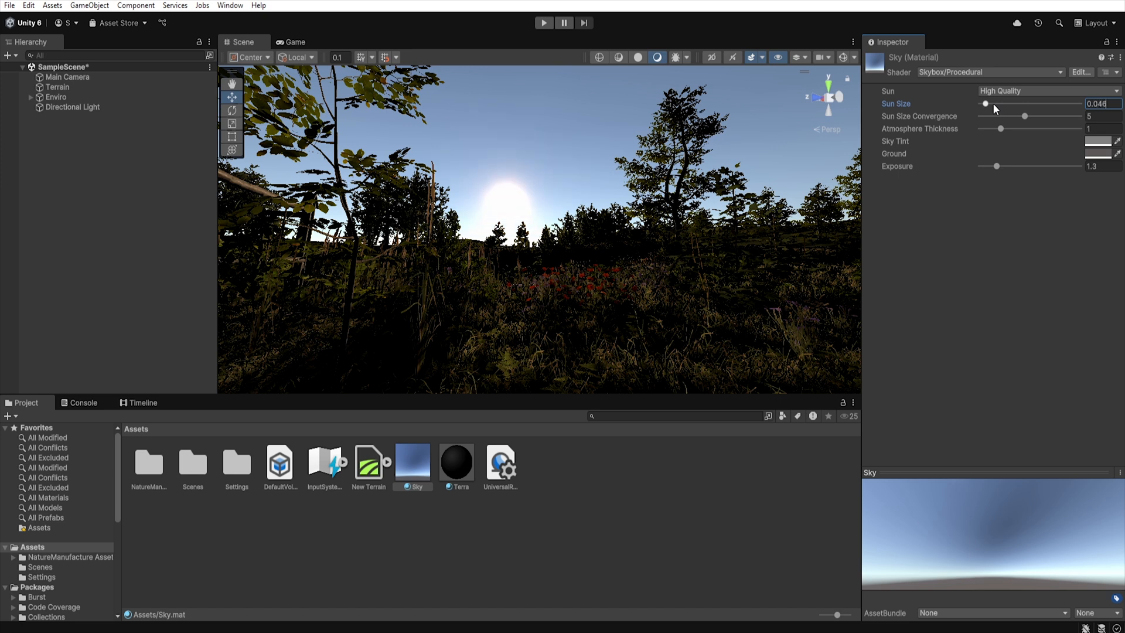
{"action": "mouse_move", "coordinate": [1027, 119]}
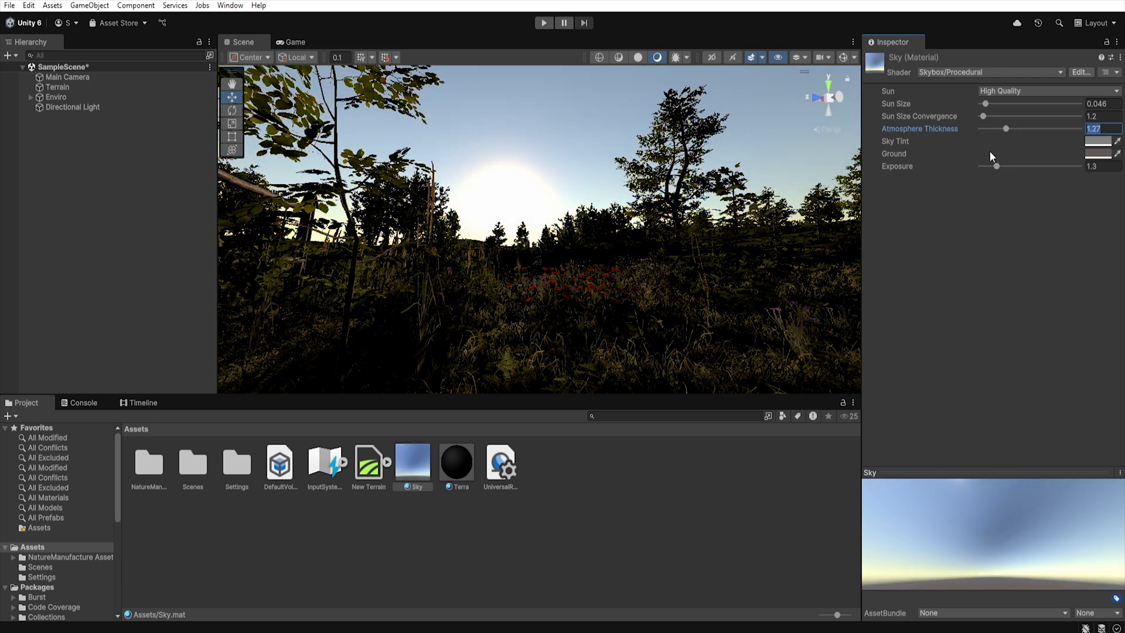
{"action": "type", "text": "2.34"}
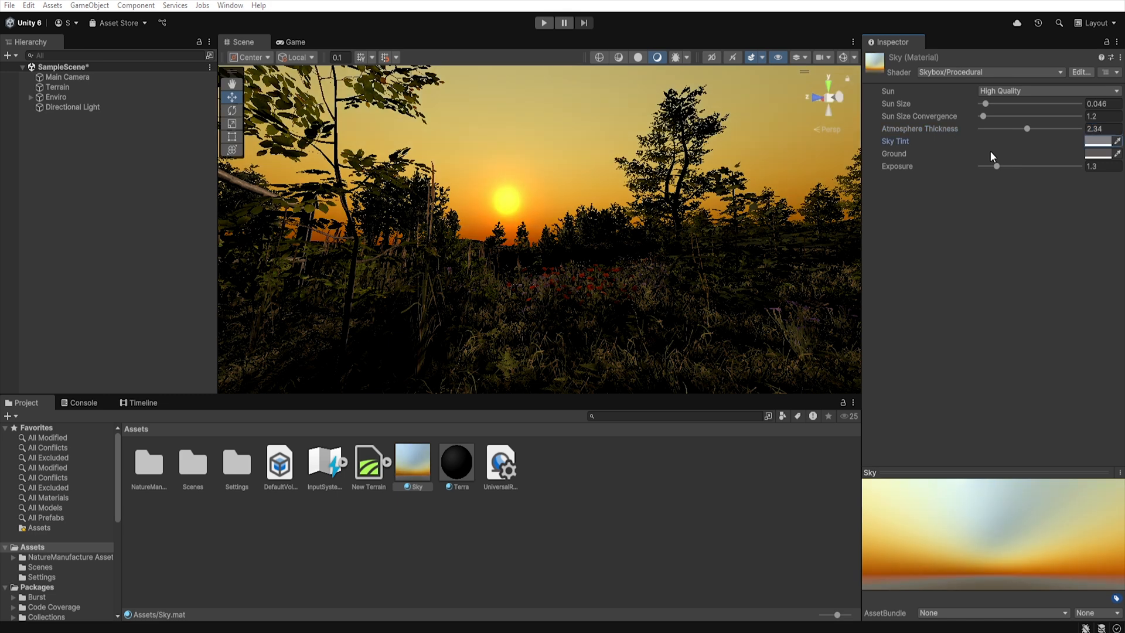
{"action": "left_click", "coordinate": [1098, 142]}
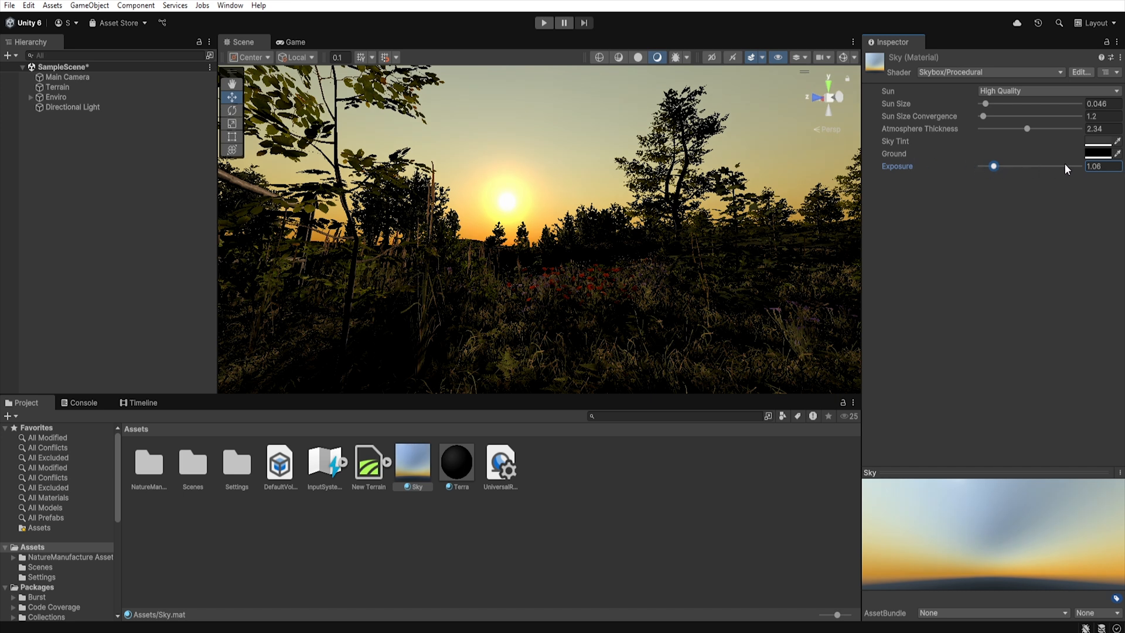
{"action": "mouse_move", "coordinate": [1070, 170]}
{"action": "type", "text": "0.6"}
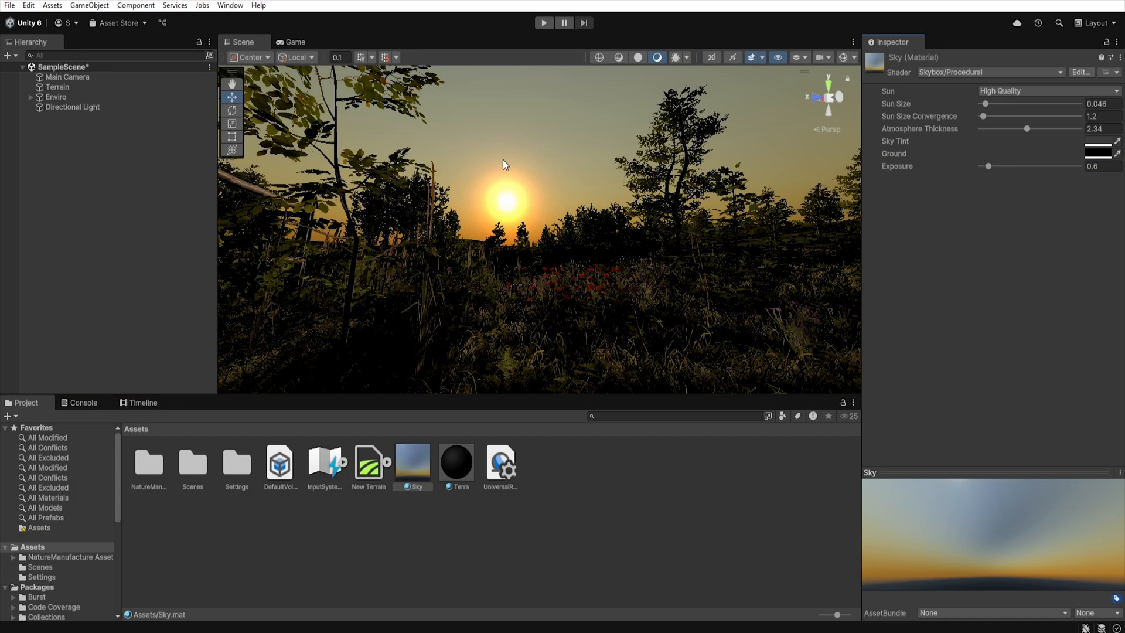
In the Lighting Environment settings, use a Gradient ambient source with a warm reddish sky colour
{"action": "left_click", "coordinate": [229, 5]}
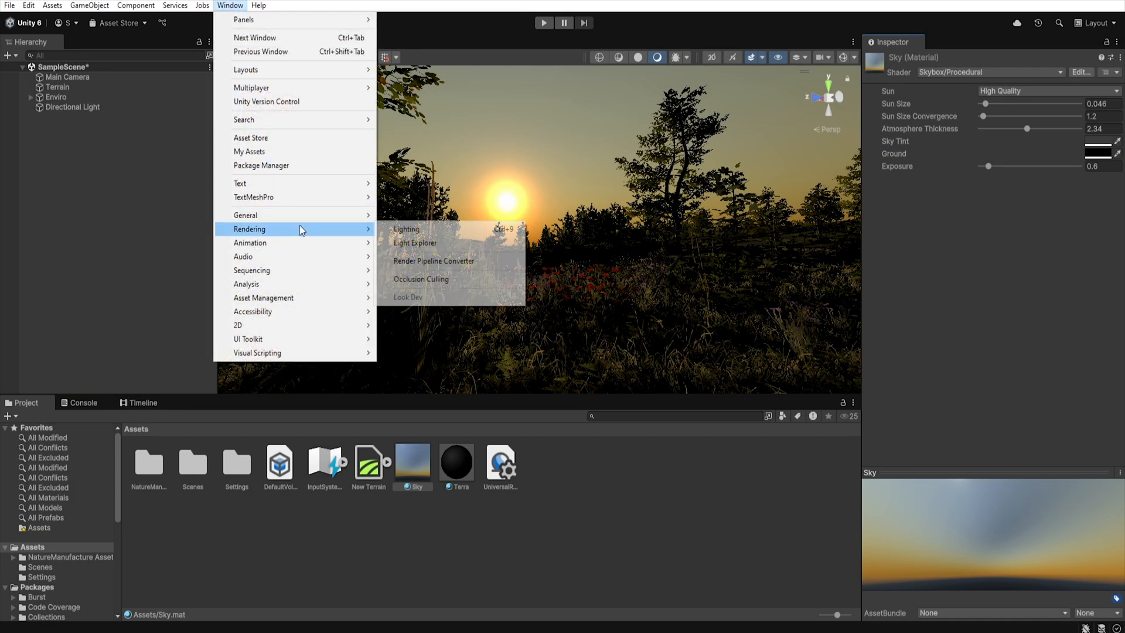
{"action": "left_click", "coordinate": [406, 228]}
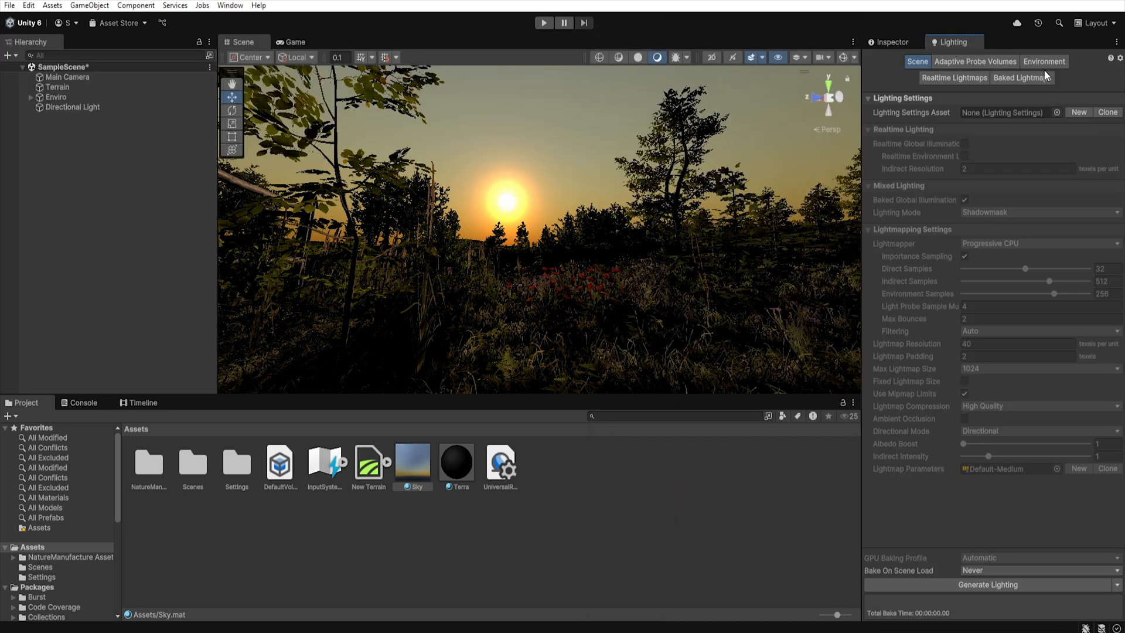
{"action": "left_click", "coordinate": [1044, 62]}
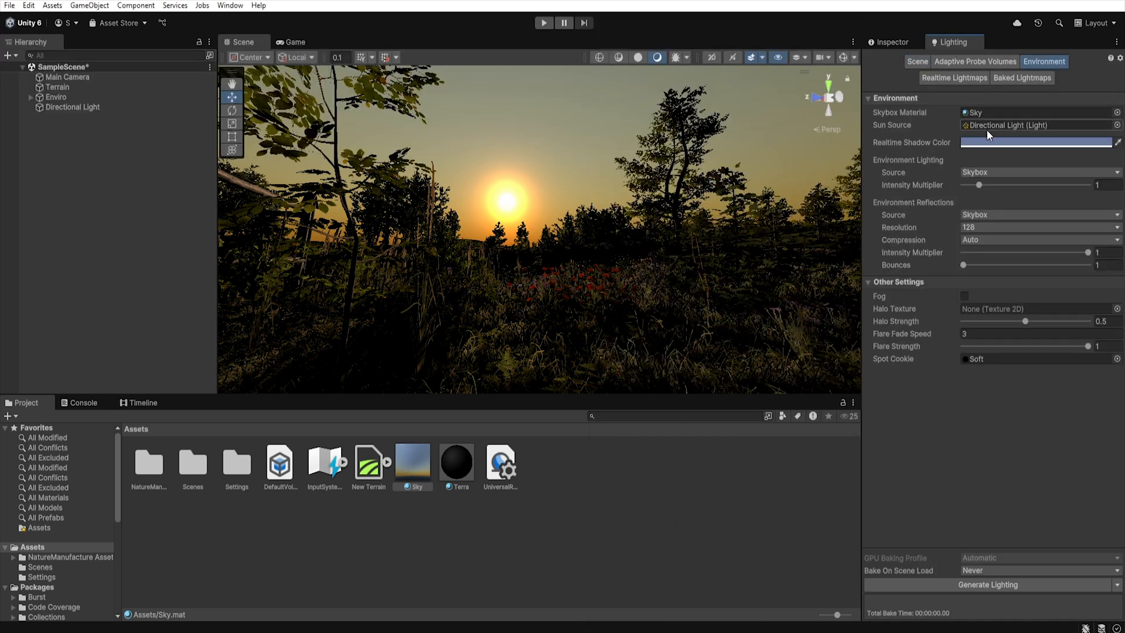
{"action": "mouse_move", "coordinate": [925, 168]}
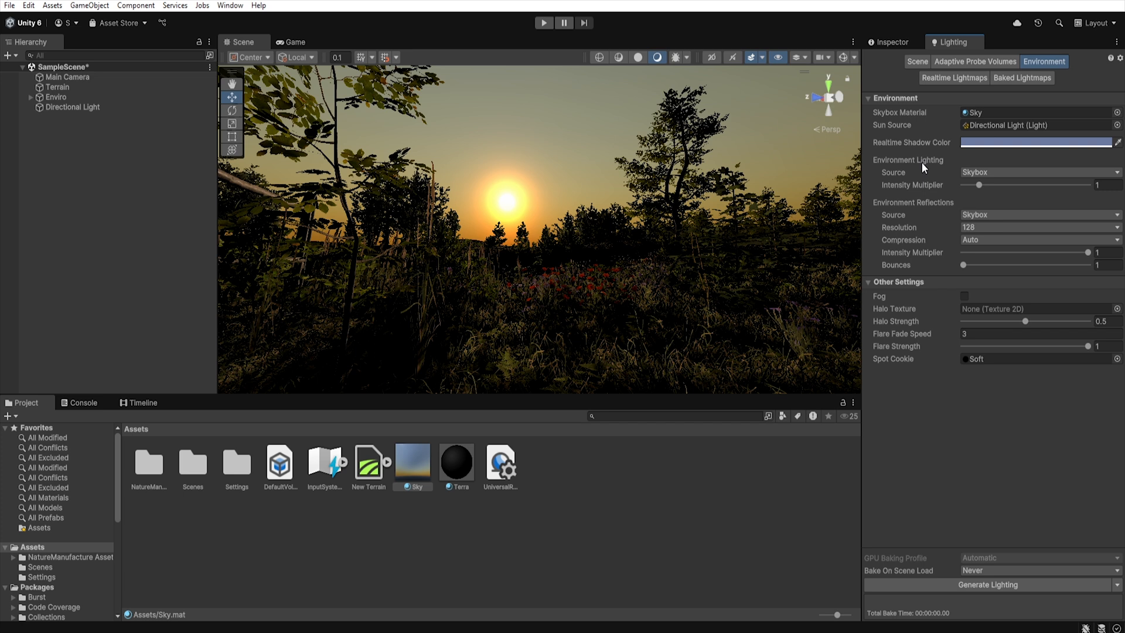
{"action": "left_click", "coordinate": [1037, 172]}
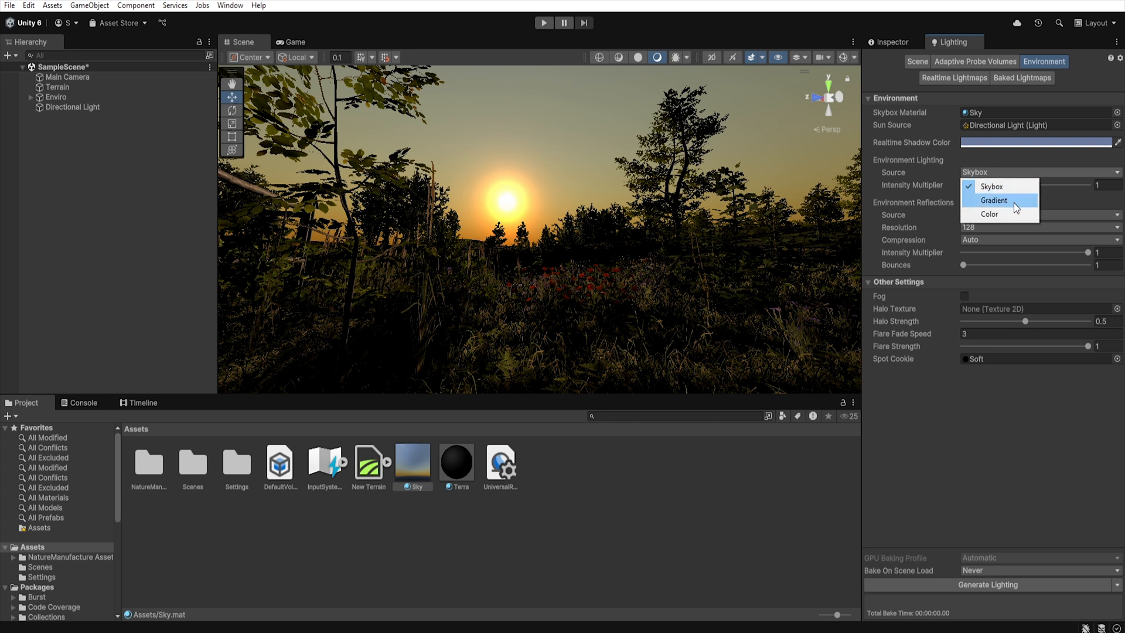
{"action": "left_click", "coordinate": [993, 201]}
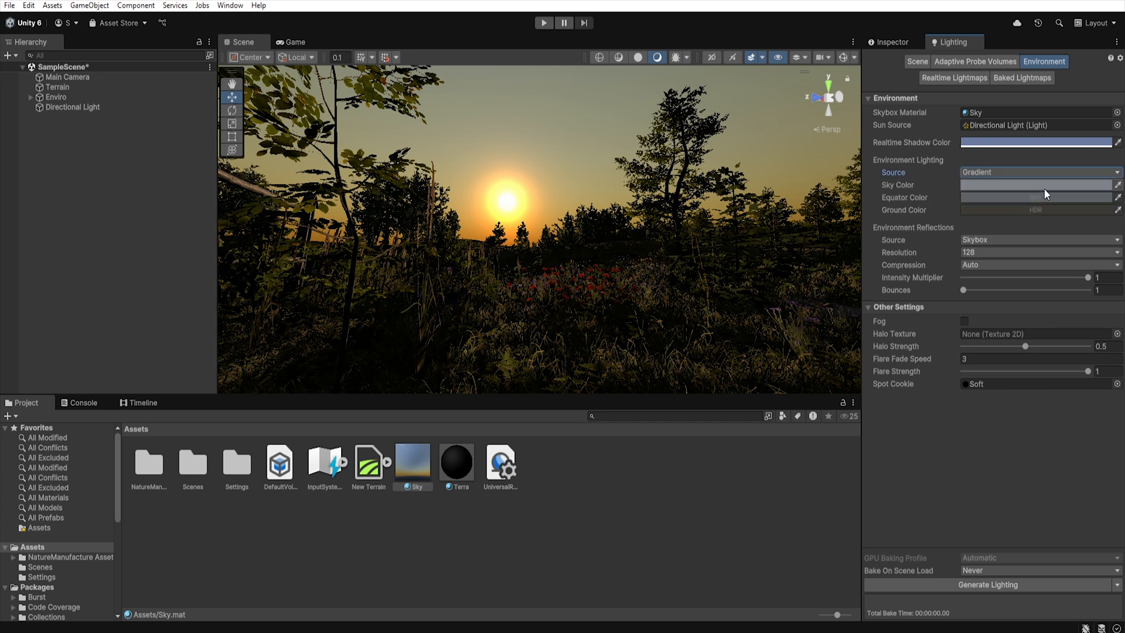
{"action": "left_click", "coordinate": [1037, 184]}
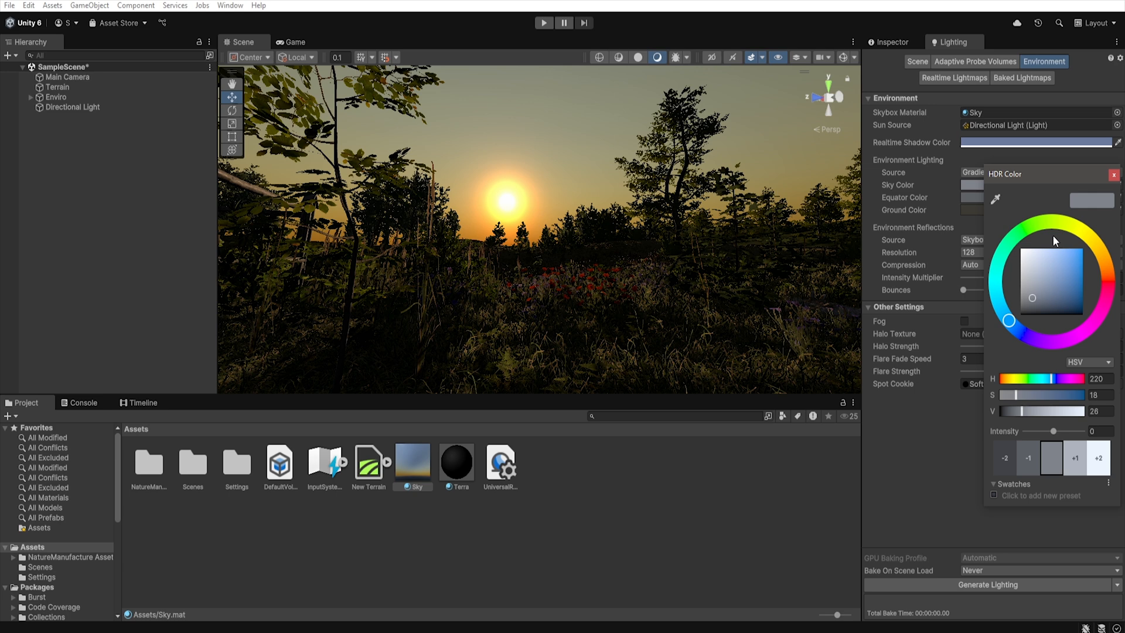
{"action": "left_click", "coordinate": [1105, 276]}
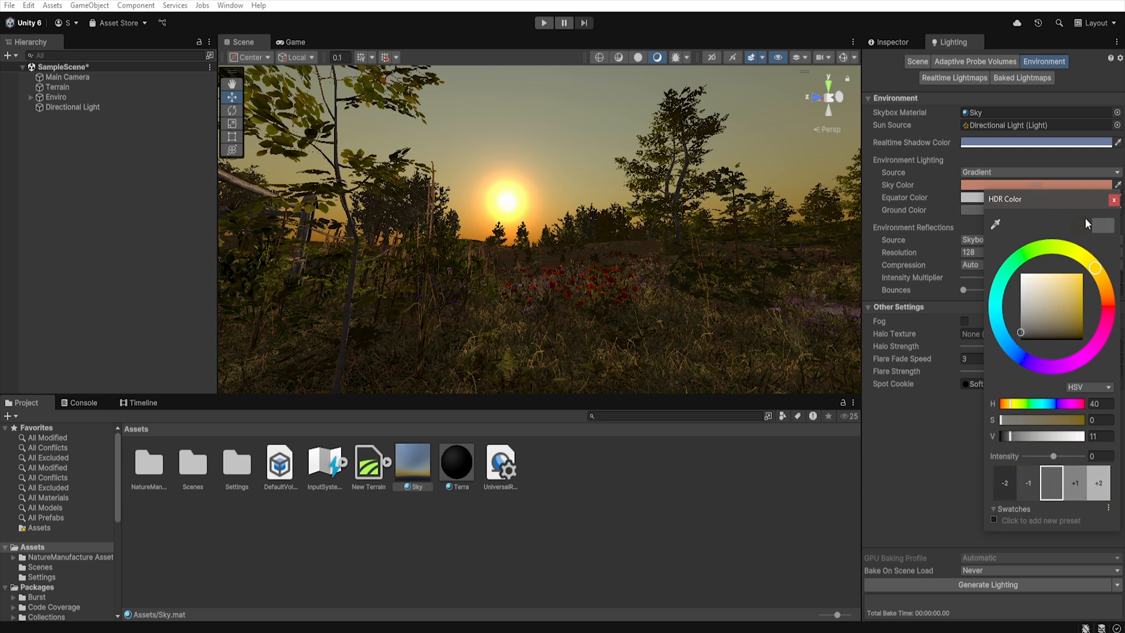
{"action": "left_click", "coordinate": [1113, 199]}
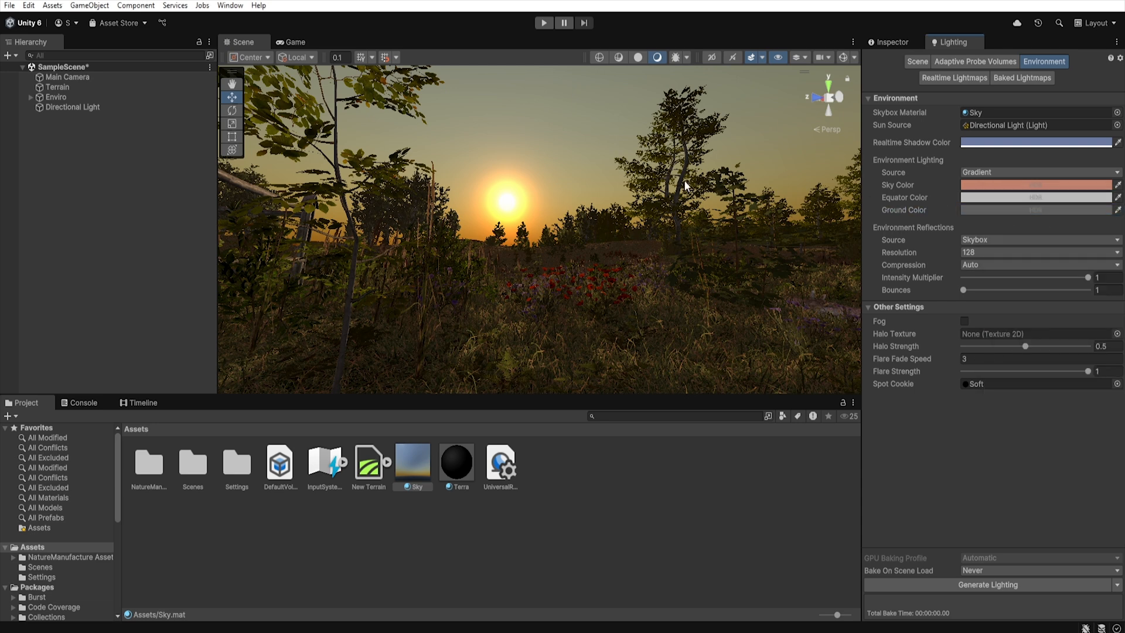
{"action": "mouse_move", "coordinate": [588, 216]}
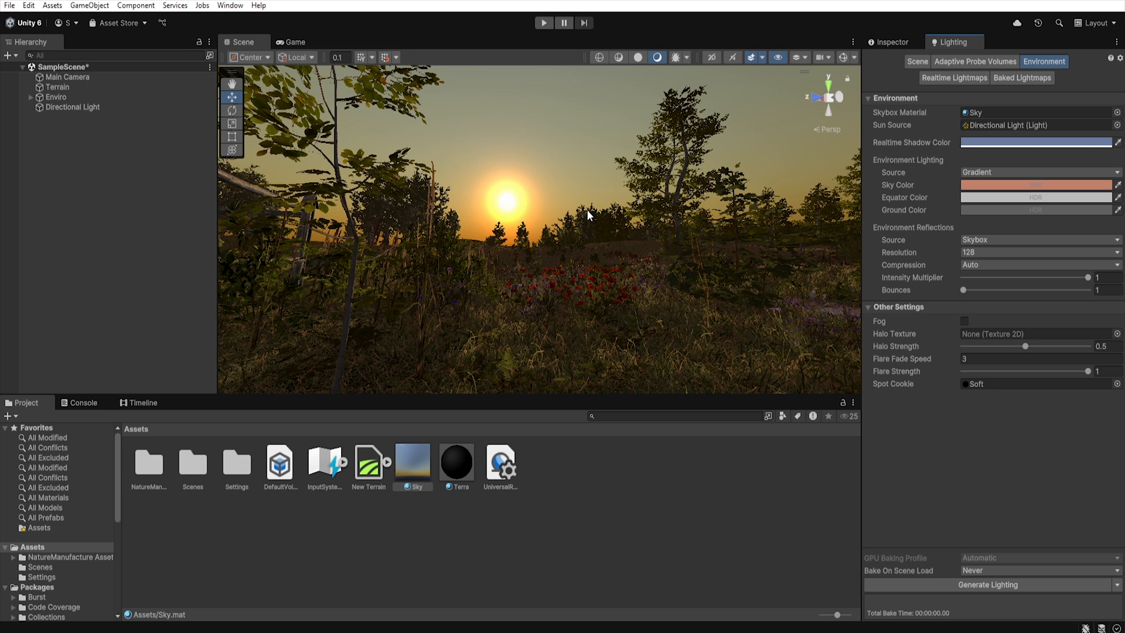
{"action": "mouse_move", "coordinate": [740, 252]}
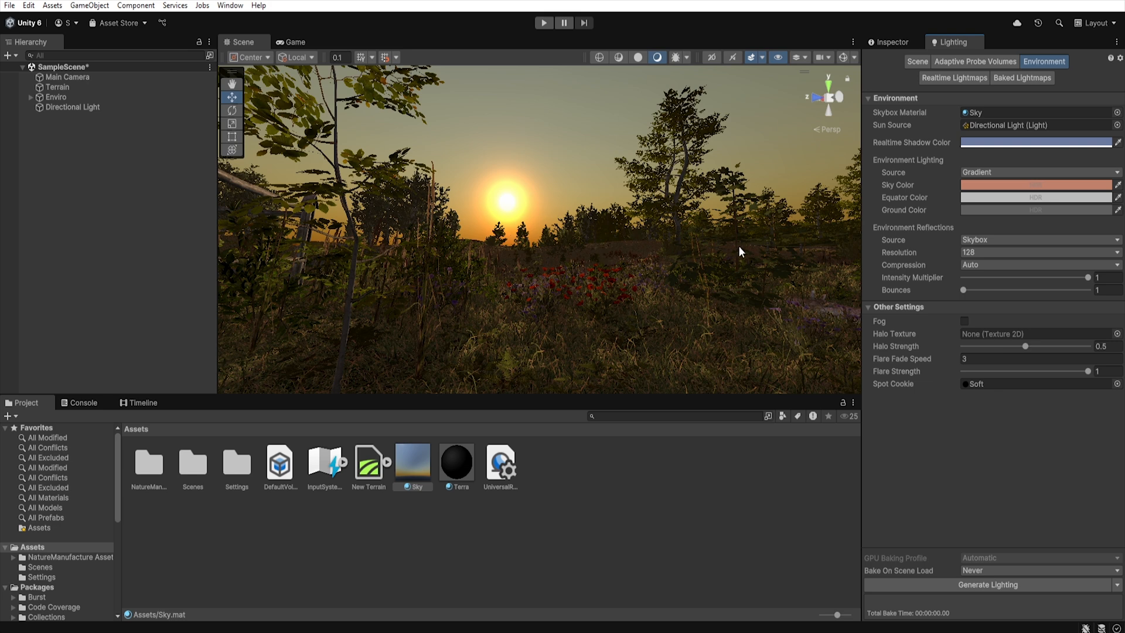
{"action": "mouse_move", "coordinate": [455, 204]}
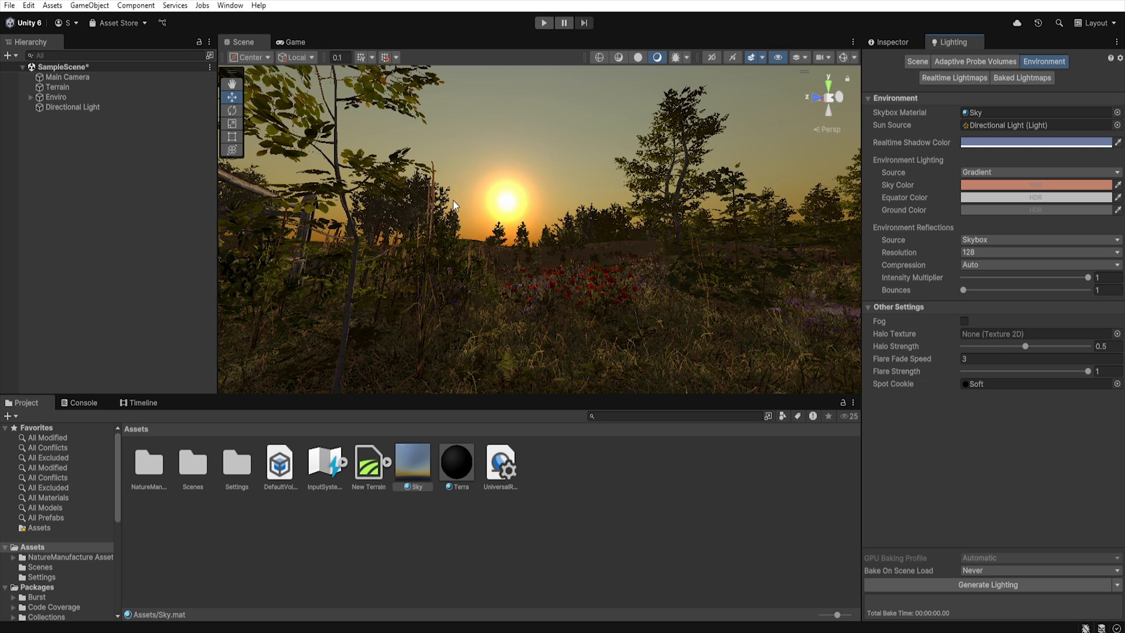
{"action": "mouse_move", "coordinate": [780, 232]}
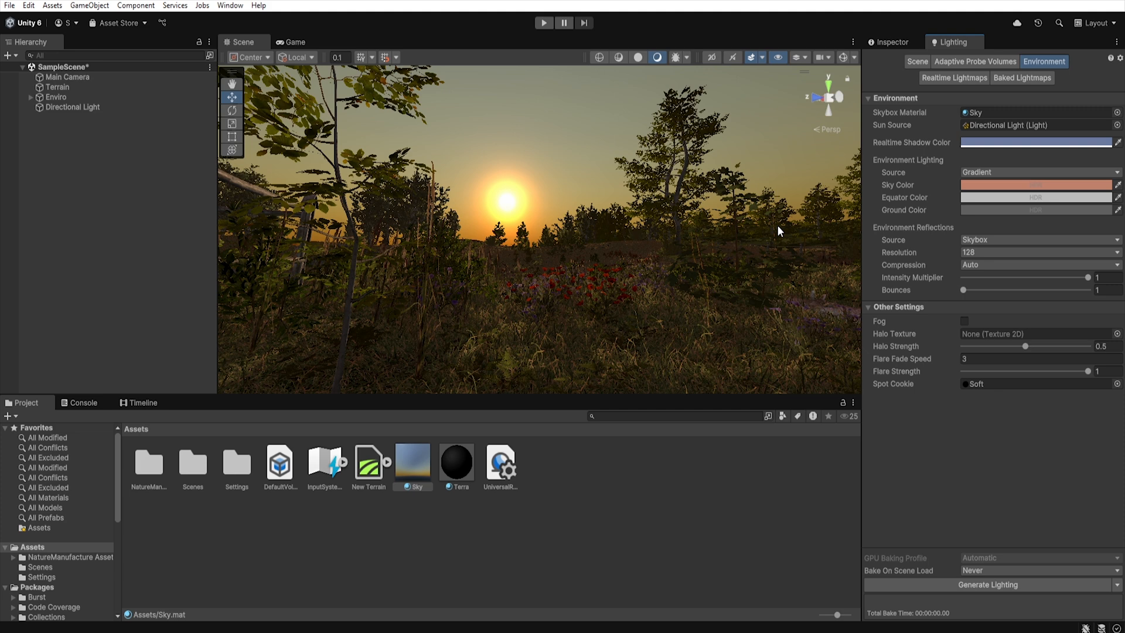
{"action": "mouse_move", "coordinate": [576, 257]}
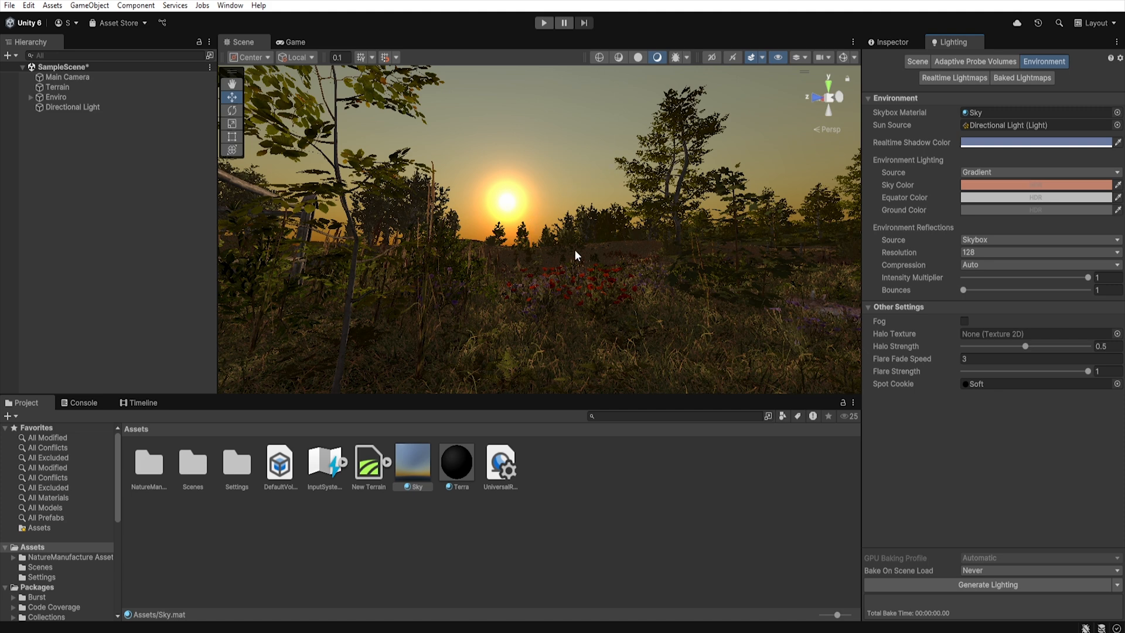
{"action": "mouse_move", "coordinate": [815, 212]}
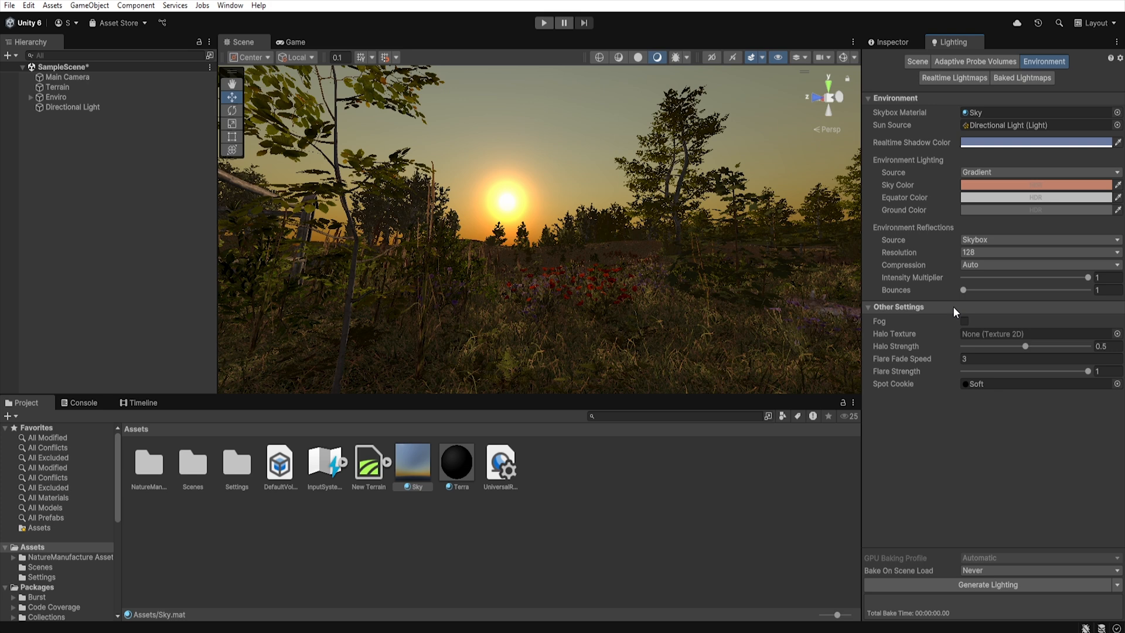
Enable orange Exponential fog at density 0.002, then start adding a new scene object
{"action": "left_click", "coordinate": [964, 321]}
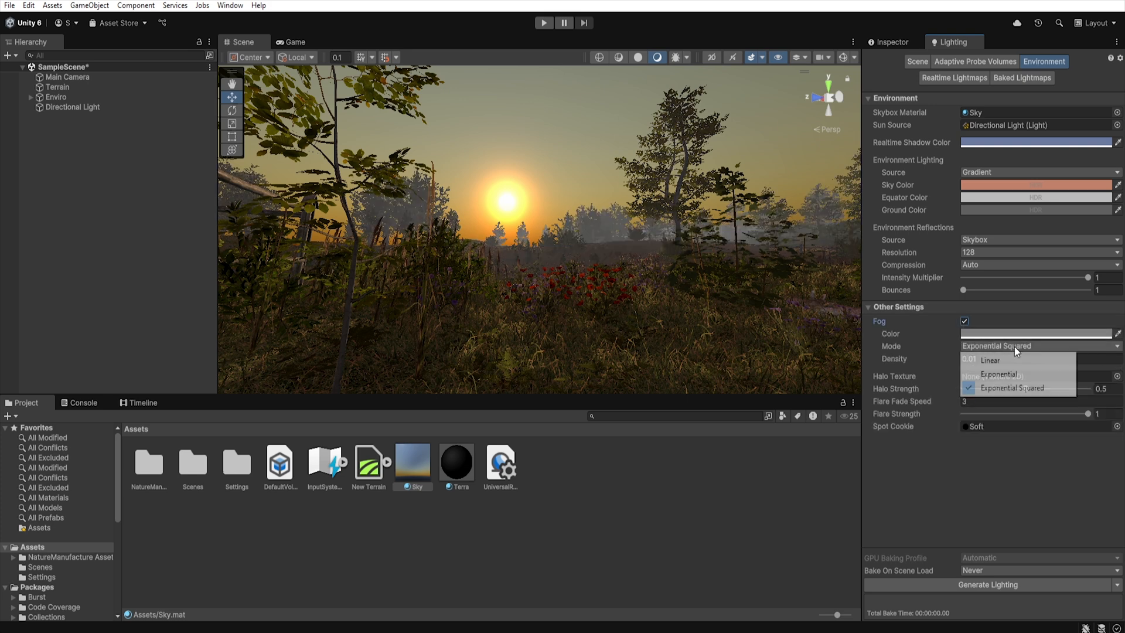
{"action": "left_click", "coordinate": [998, 373]}
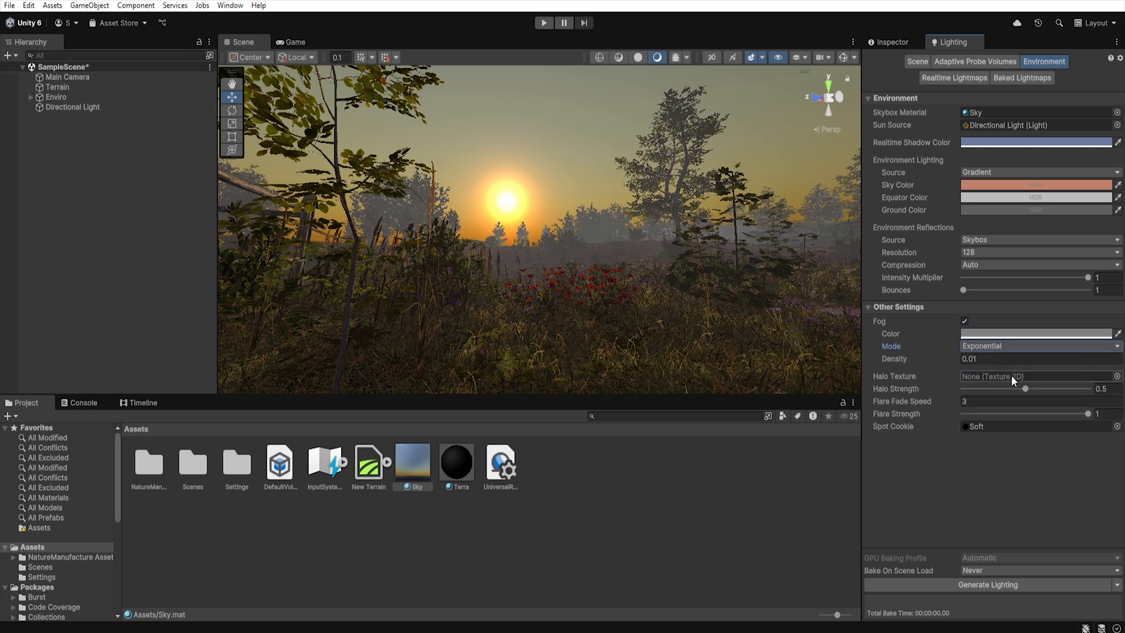
{"action": "left_click", "coordinate": [1035, 334]}
{"action": "type", "text": "0.002"}
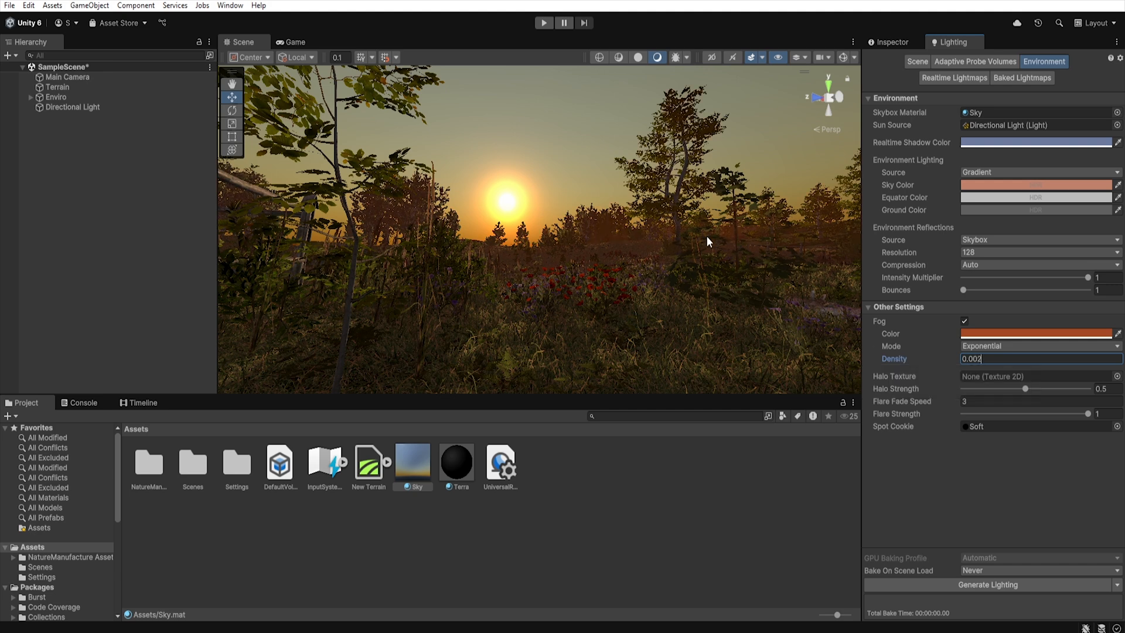
{"action": "mouse_move", "coordinate": [653, 209]}
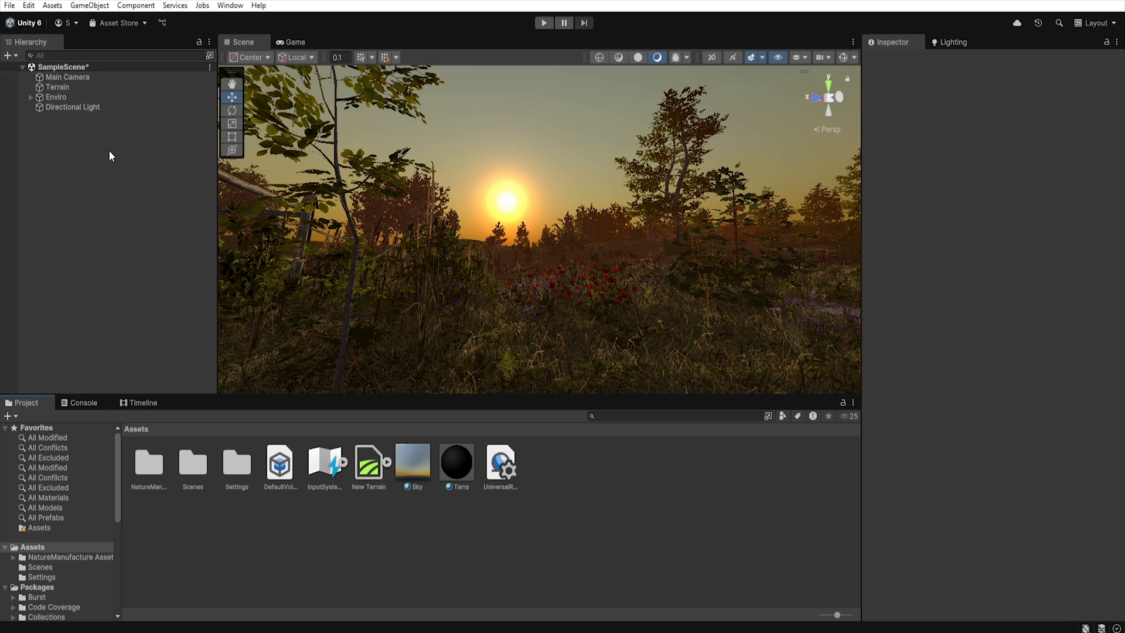
{"action": "right_click", "coordinate": [111, 156]}
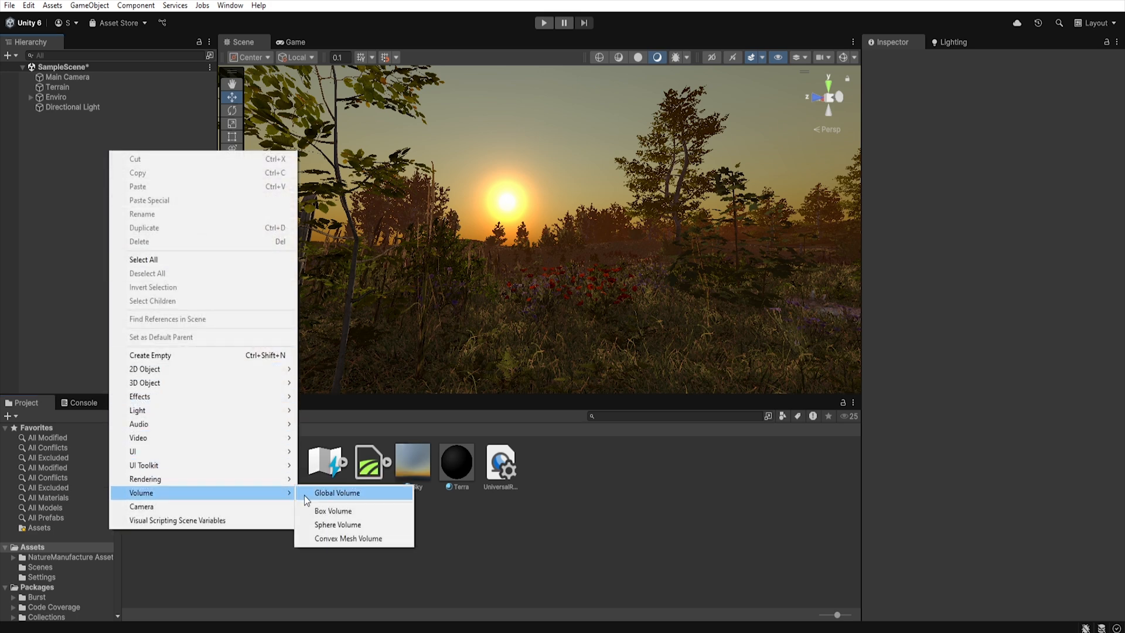
Add a Global Volume and give it a Tonemapping override set to Neutral
{"action": "left_click", "coordinate": [337, 494]}
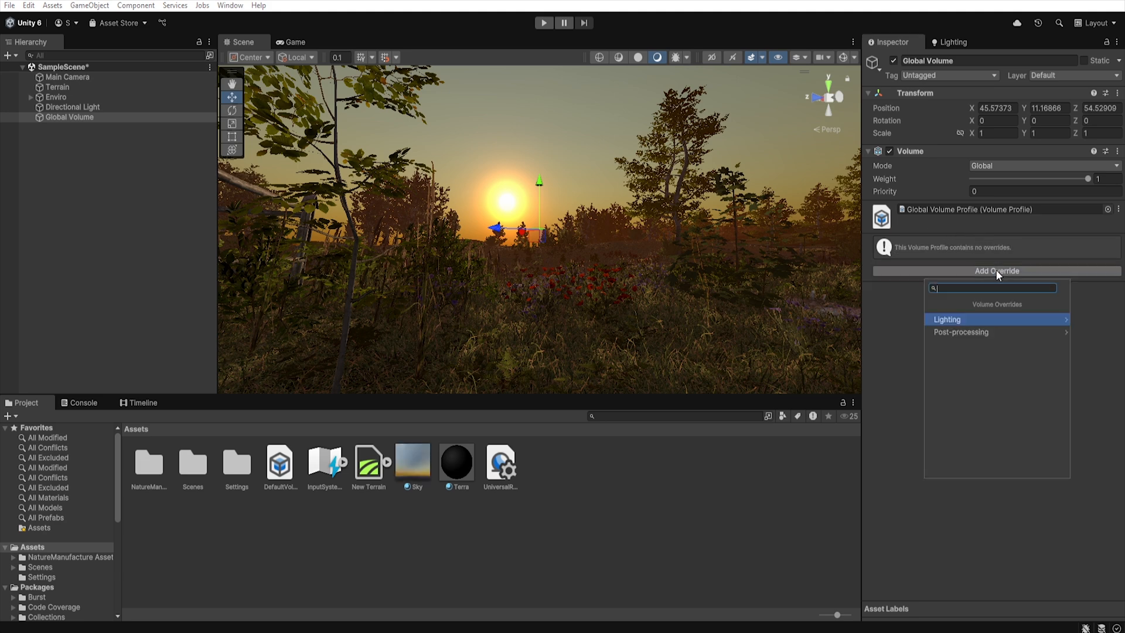
{"action": "left_click", "coordinate": [960, 331]}
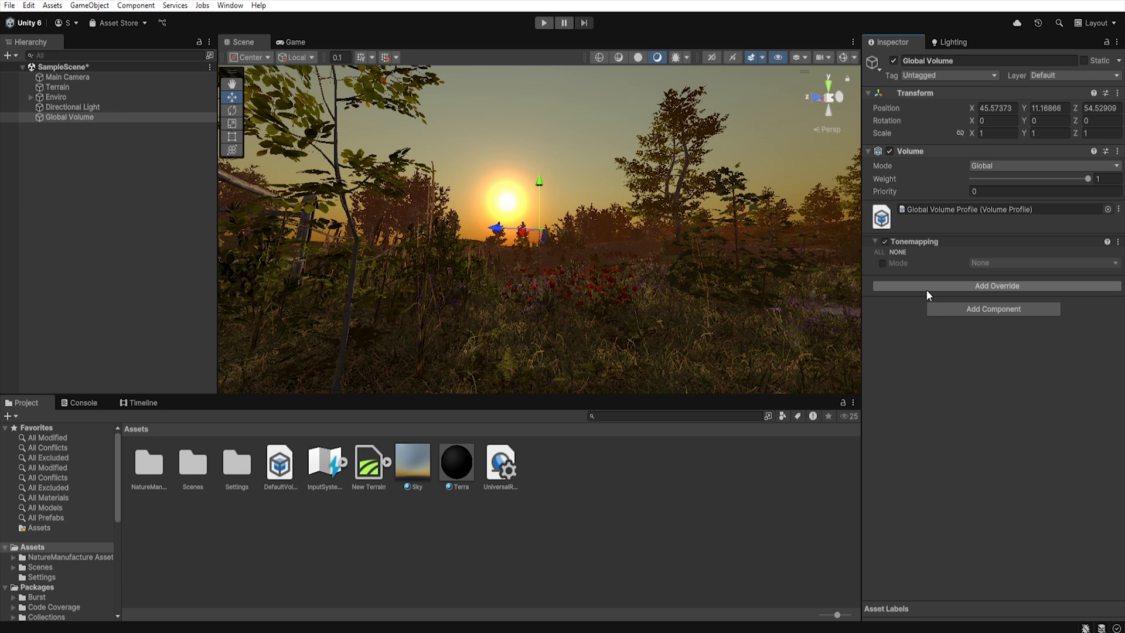
{"action": "left_click", "coordinate": [1041, 262]}
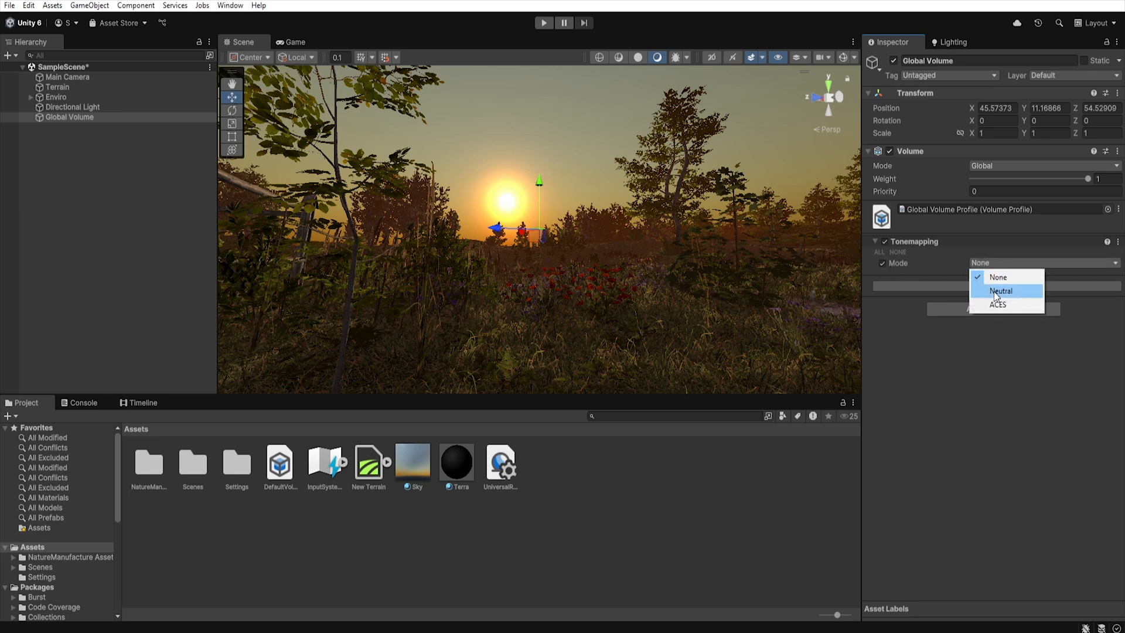
{"action": "left_click", "coordinate": [999, 291]}
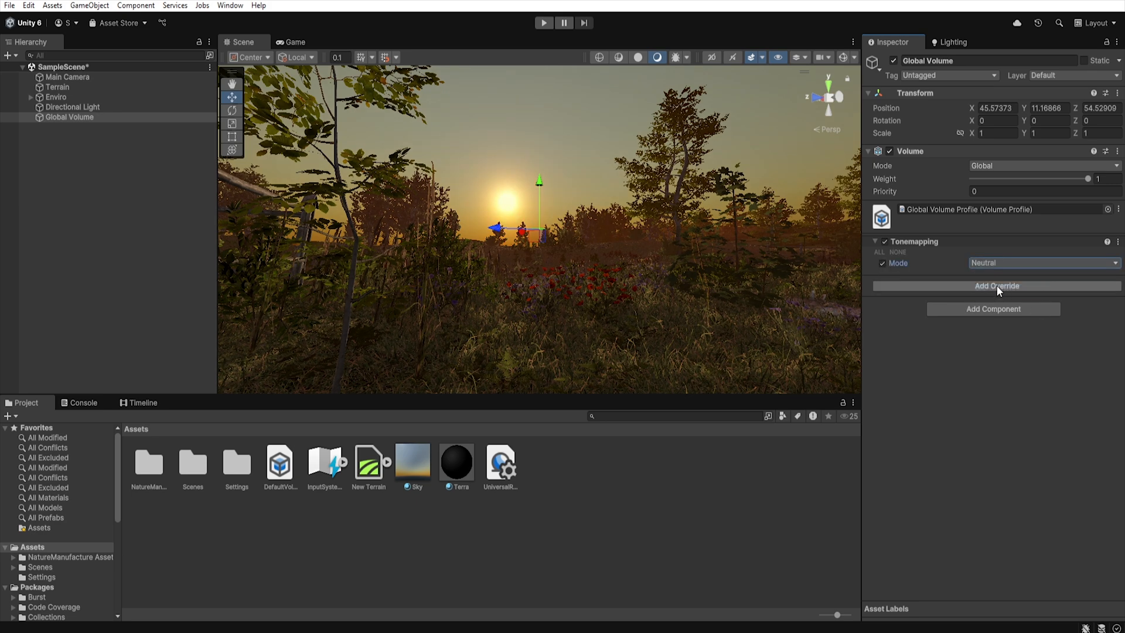
Add a Bloom override with intensity 2.7, scatter about 0.71 and a light pink tint
{"action": "left_click", "coordinate": [996, 286]}
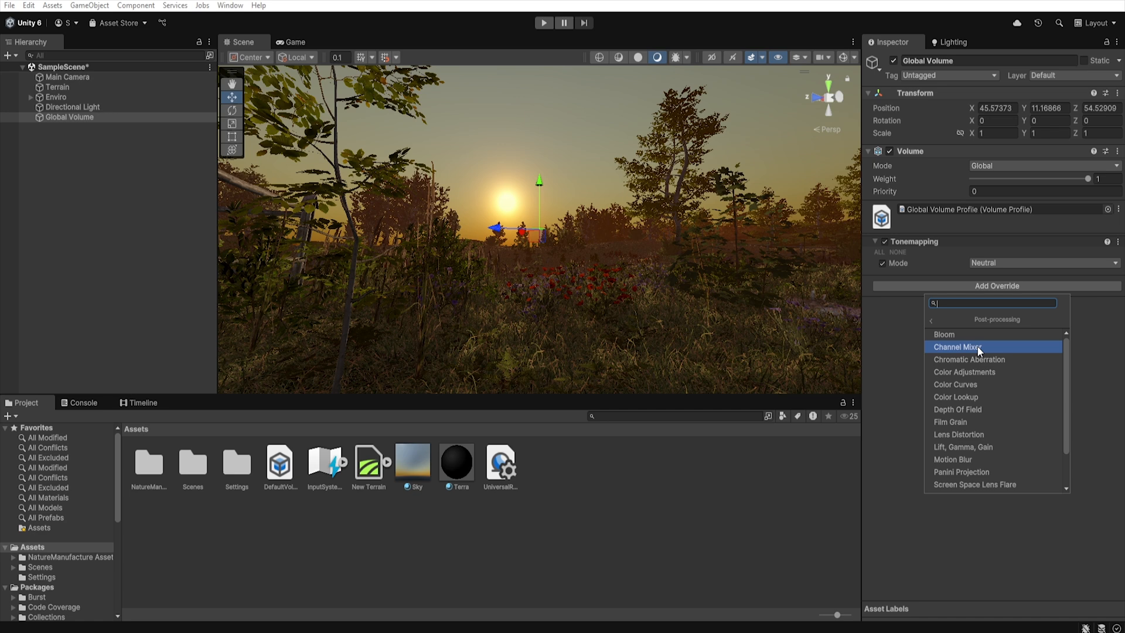
{"action": "left_click", "coordinate": [944, 334]}
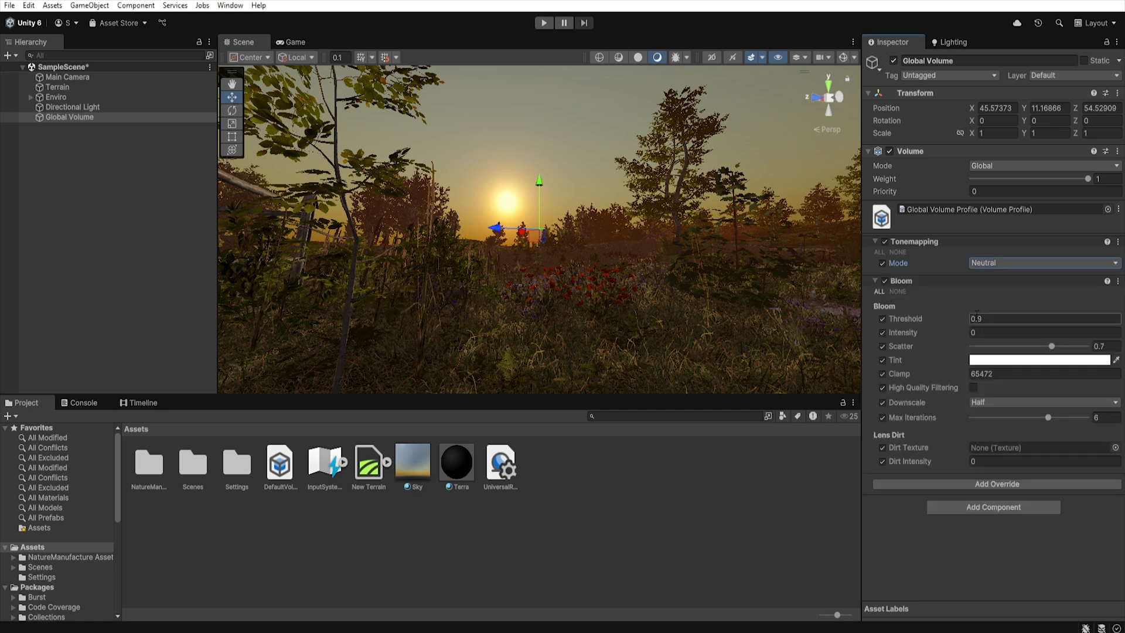
{"action": "left_click", "coordinate": [1040, 331]}
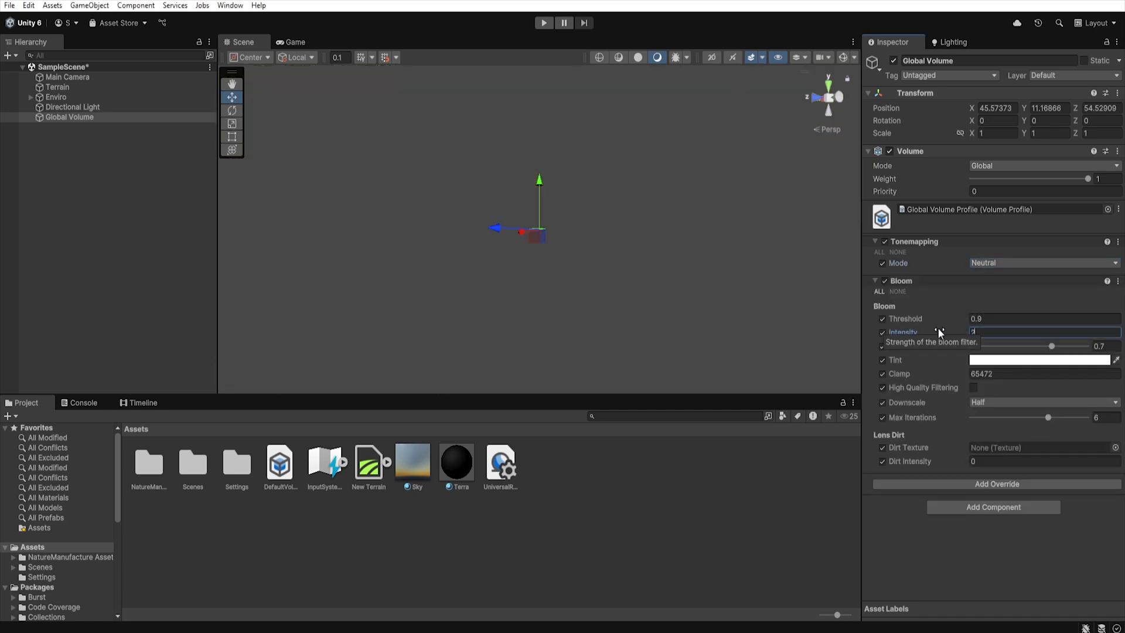
{"action": "type", "text": "2.7"}
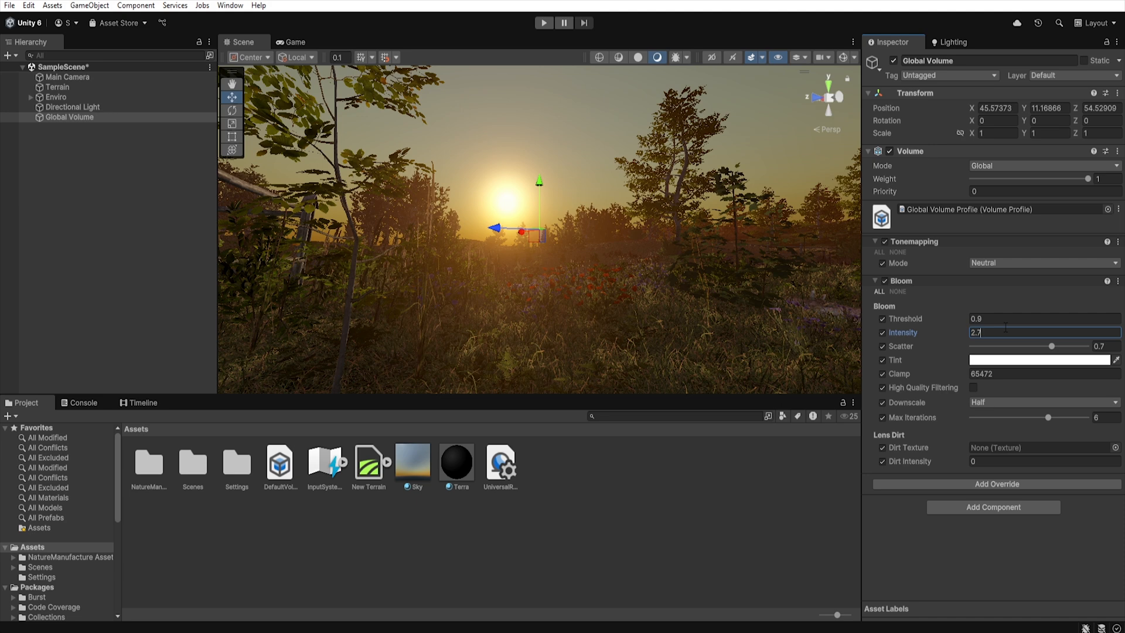
{"action": "mouse_move", "coordinate": [1046, 349]}
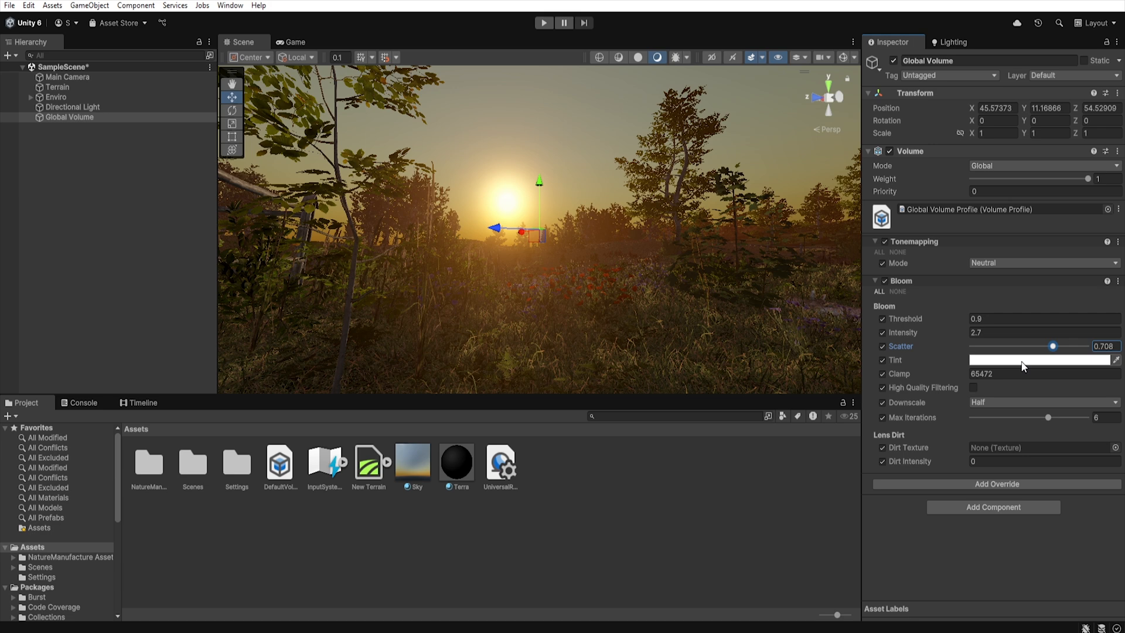
{"action": "left_click", "coordinate": [1043, 360]}
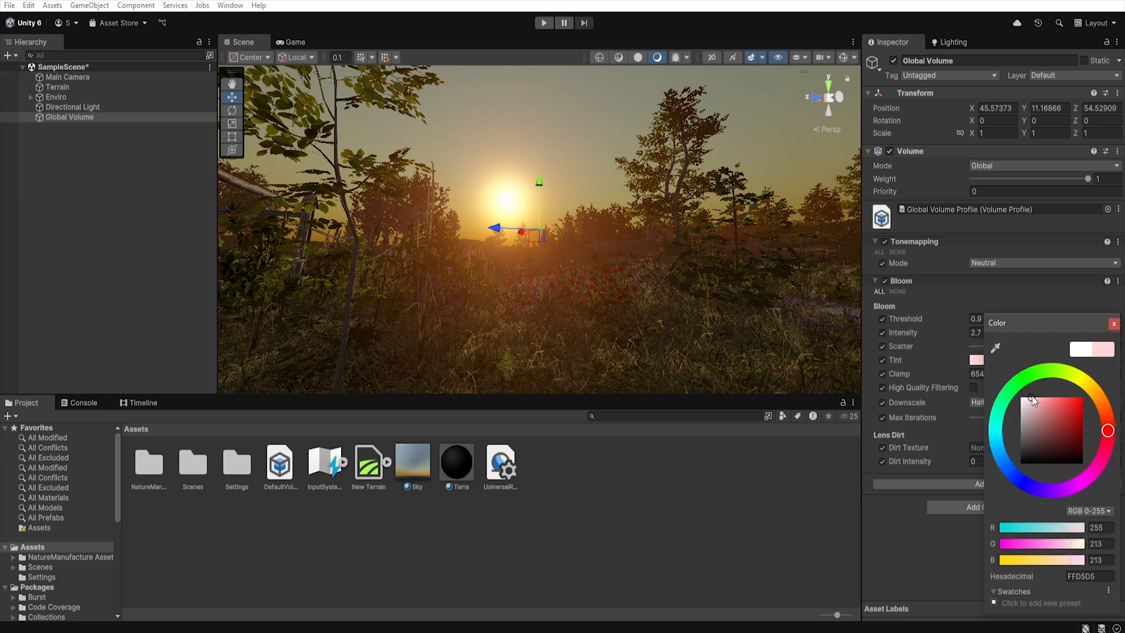
{"action": "left_click", "coordinate": [1035, 401]}
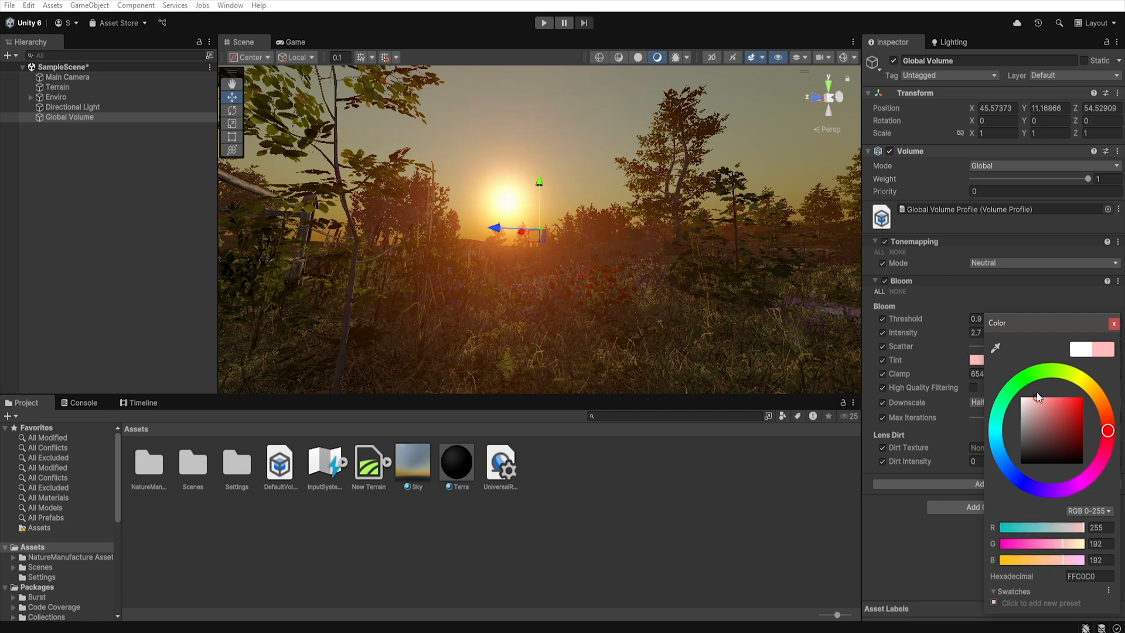
{"action": "left_click", "coordinate": [1113, 324]}
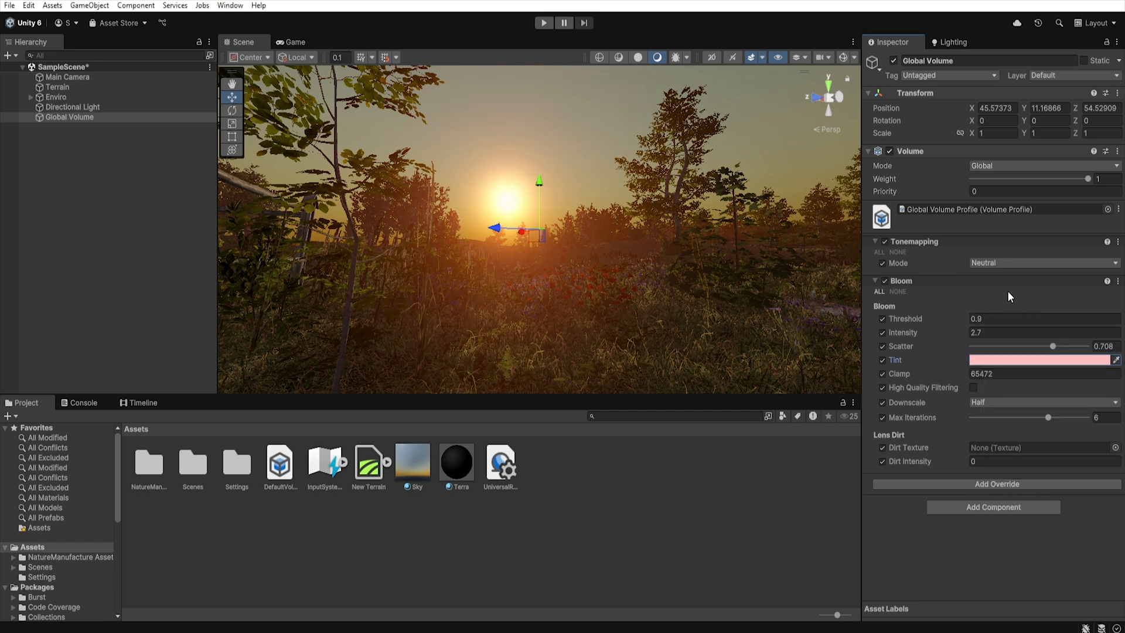
{"action": "left_click", "coordinate": [994, 484]}
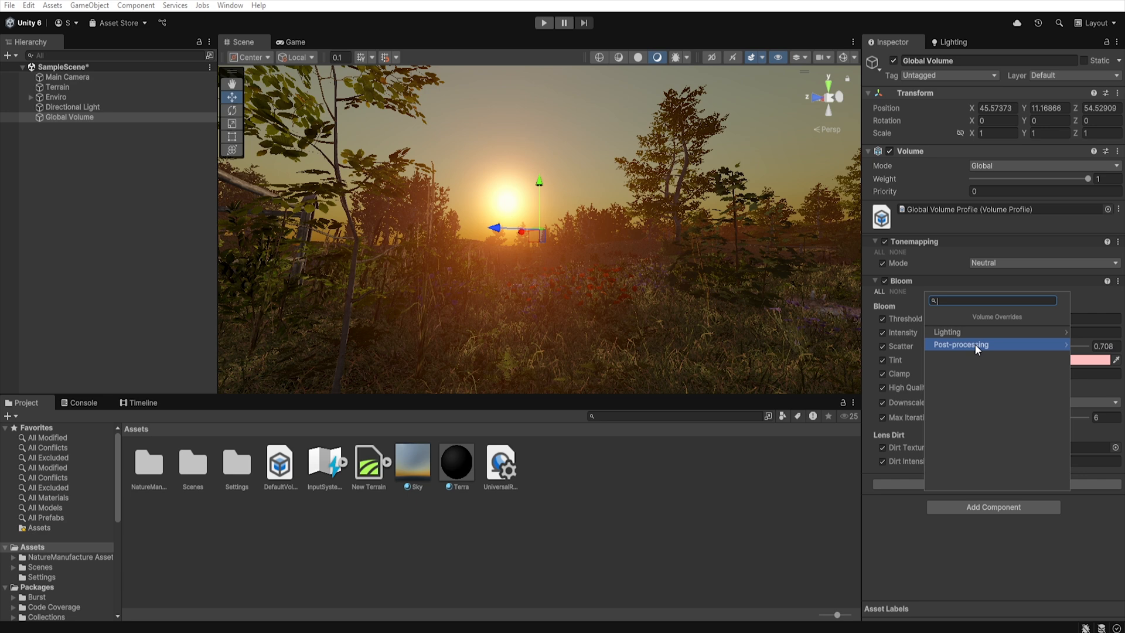
Add Color Adjustments (exposure 0.5, contrast 19, saturation -3), Split Toning with reddish-grey shadows, and Lift Gamma Gain
{"action": "left_click", "coordinate": [961, 344]}
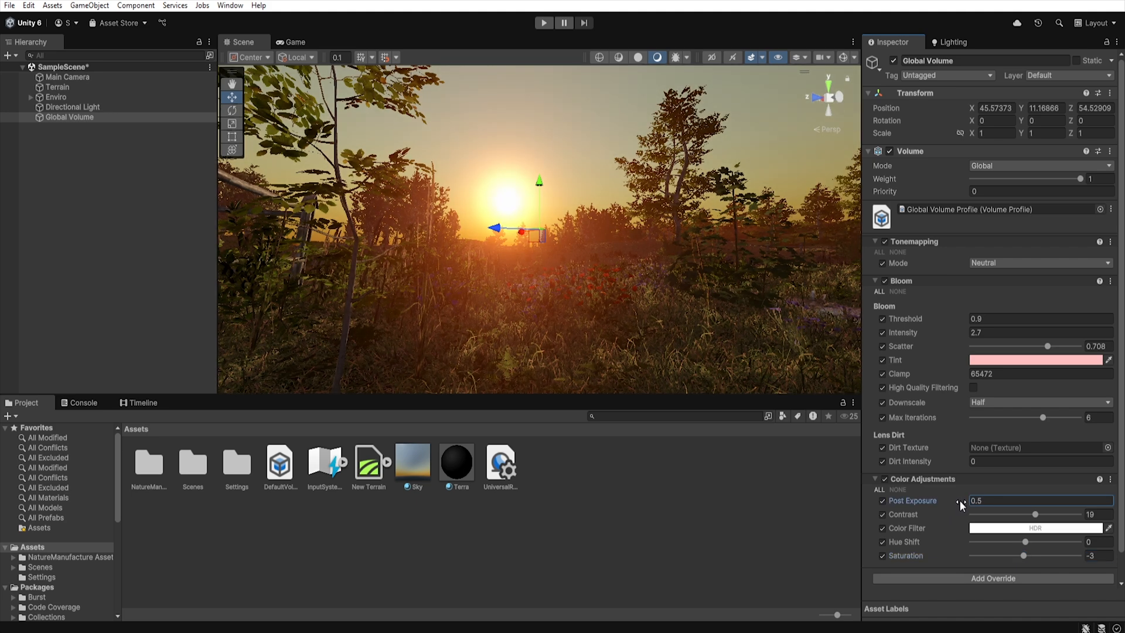
{"action": "mouse_move", "coordinate": [961, 501]}
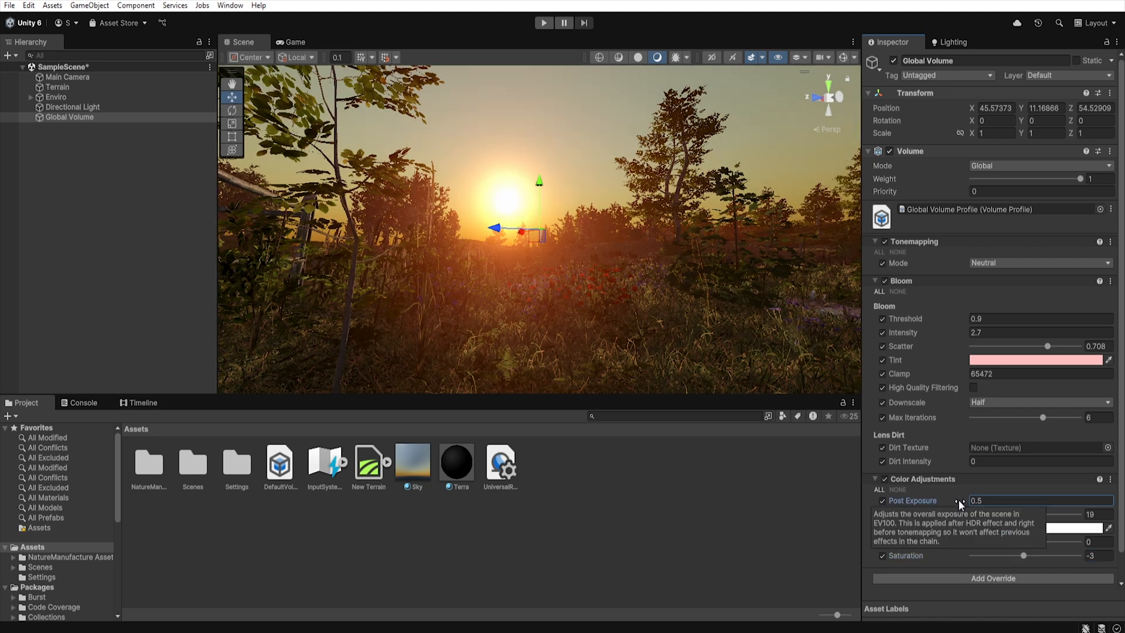
{"action": "left_click", "coordinate": [992, 578]}
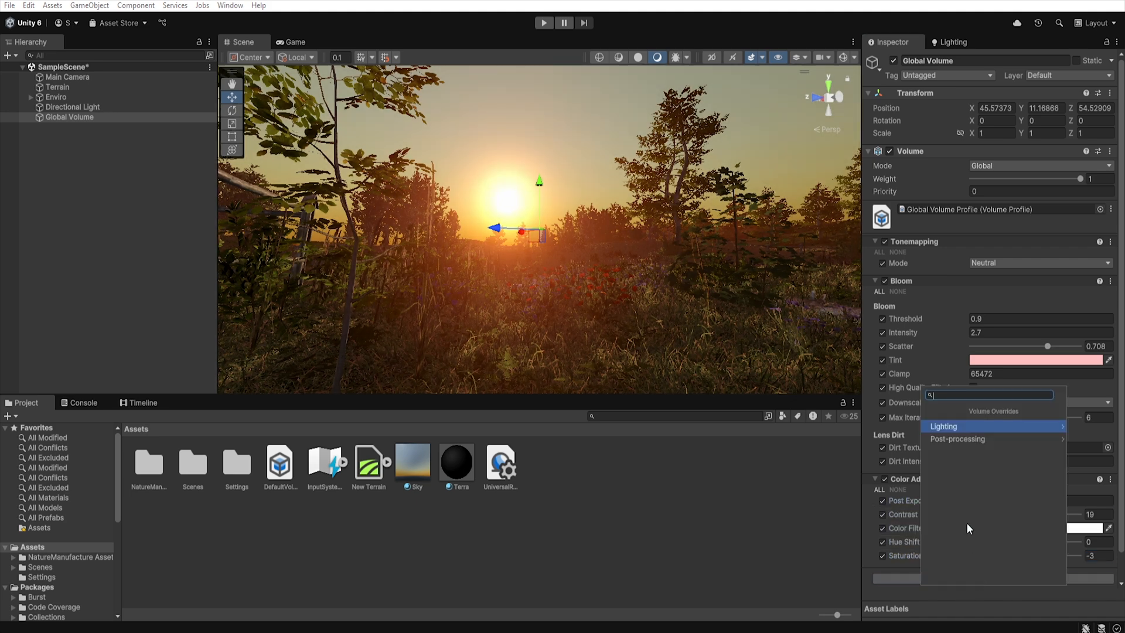
{"action": "left_click", "coordinate": [957, 438]}
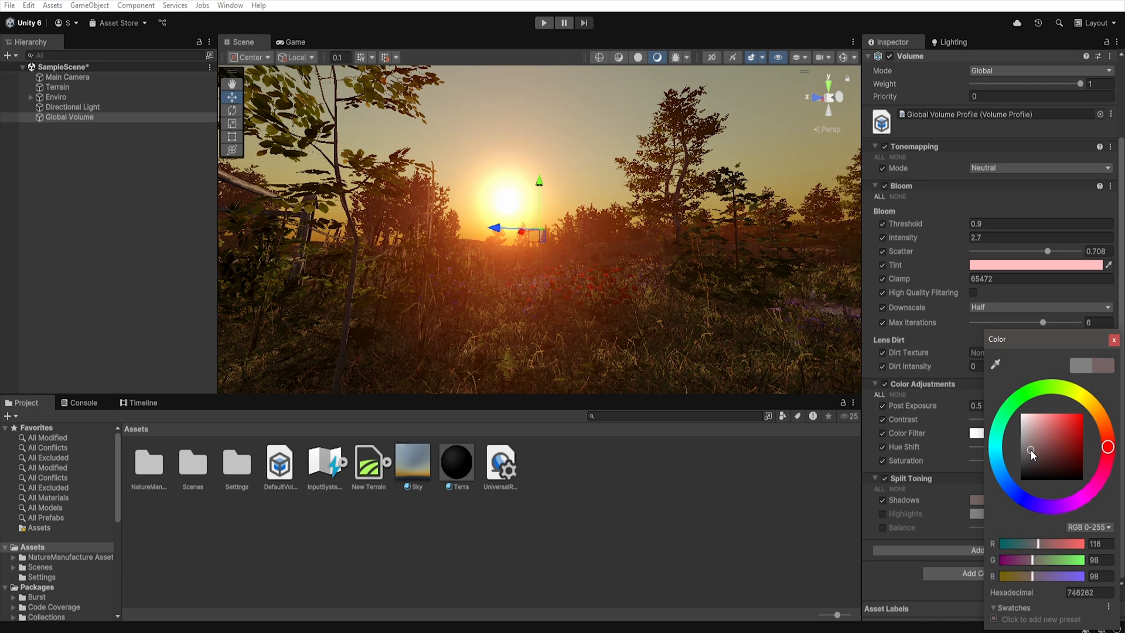
{"action": "left_click", "coordinate": [1113, 340]}
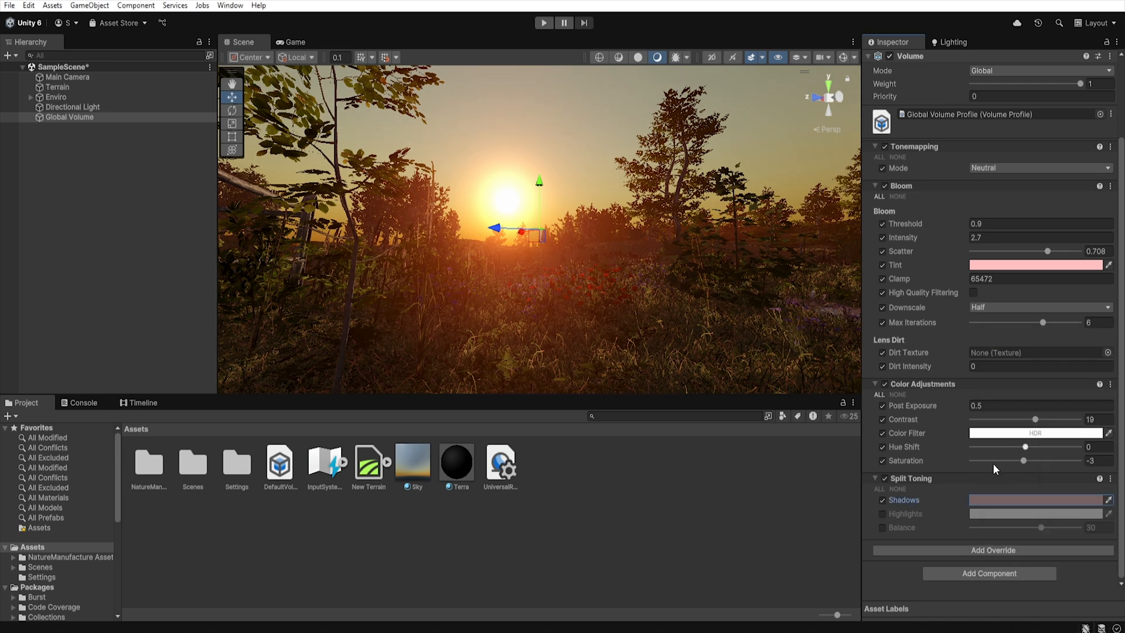
{"action": "left_click", "coordinate": [993, 550]}
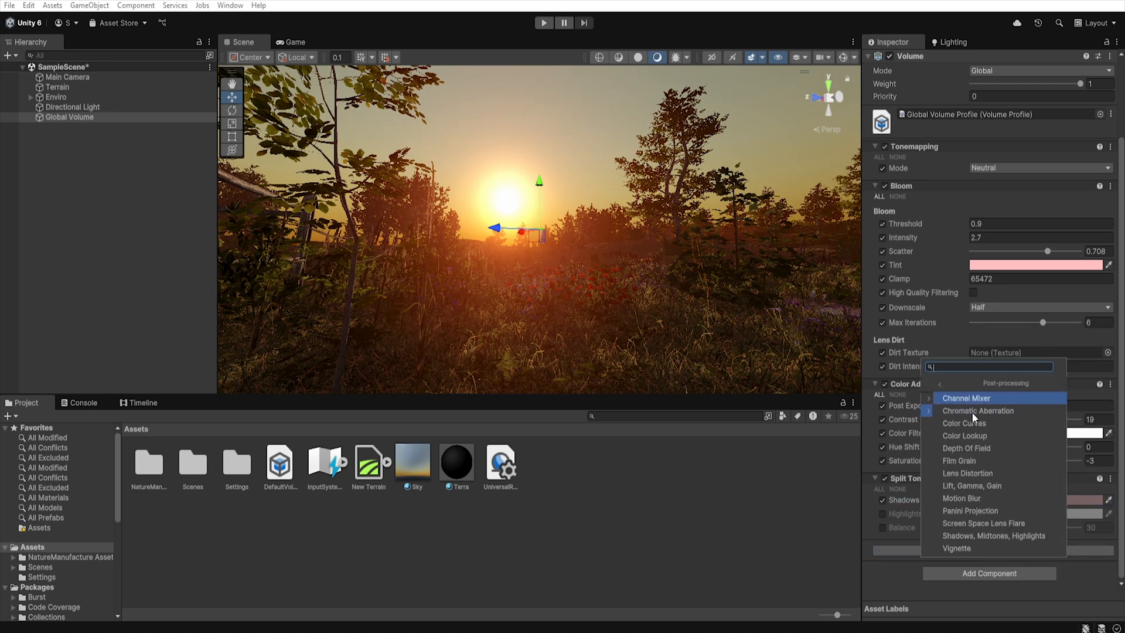
{"action": "left_click", "coordinate": [969, 486]}
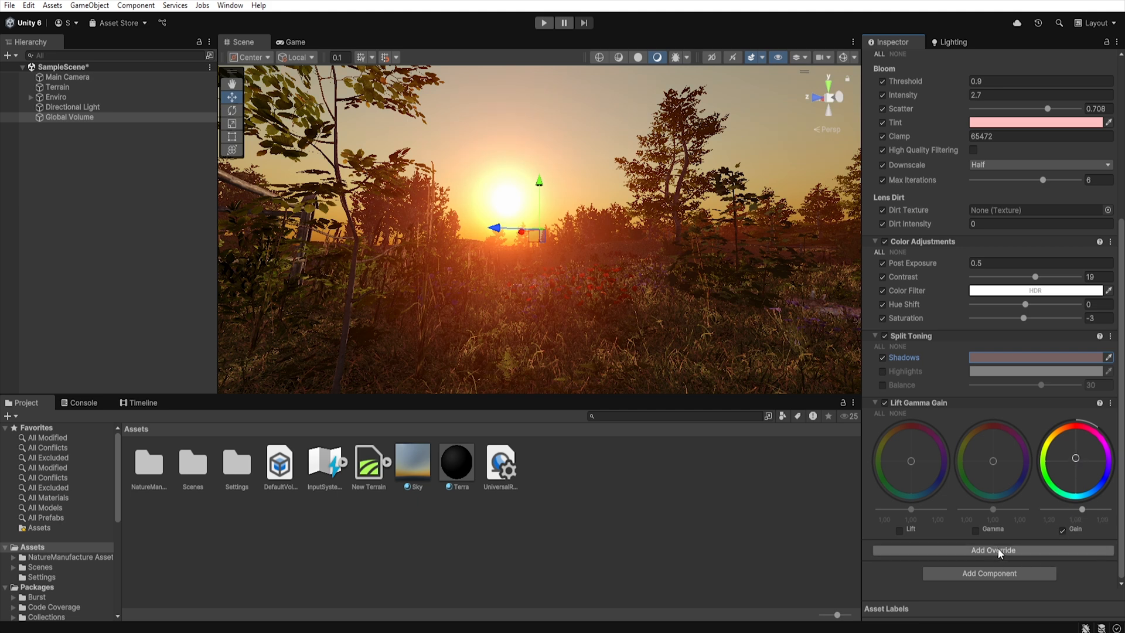
Add Shadows Midtones Highlights with tinted shadows and a White Balance override at temperature -11
{"action": "left_click", "coordinate": [992, 551]}
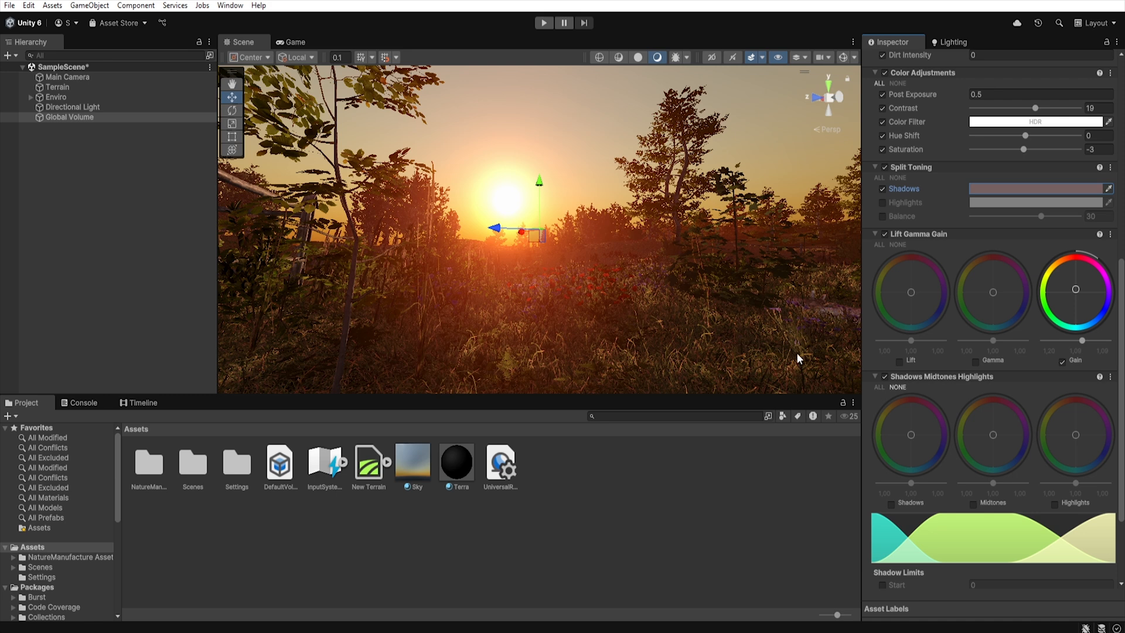
{"action": "mouse_move", "coordinate": [893, 509]}
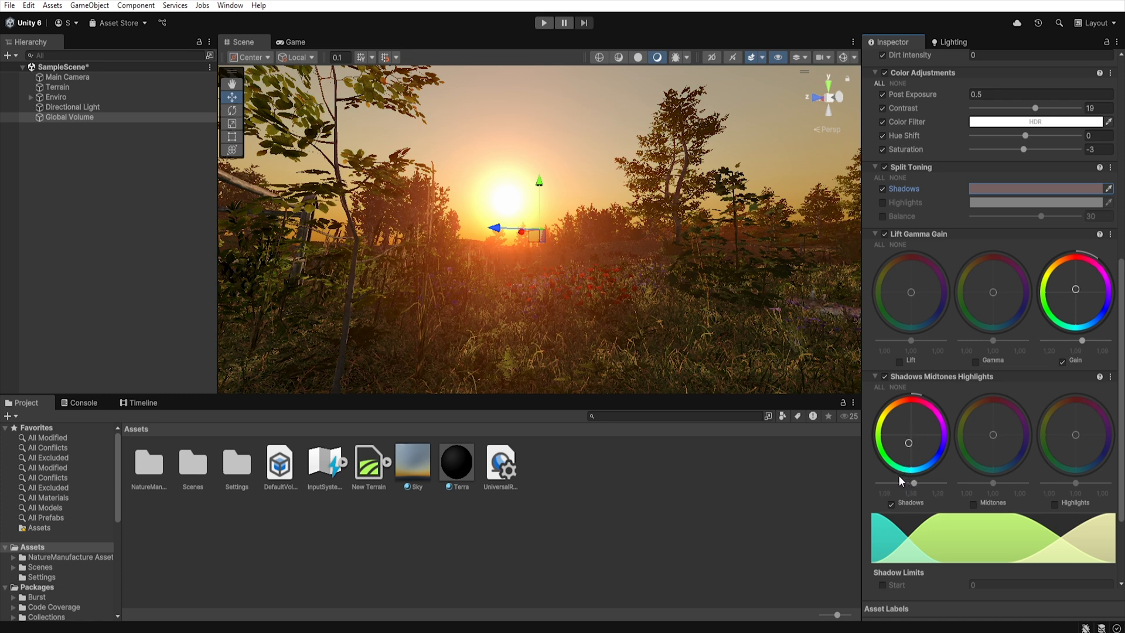
{"action": "scroll", "scroll_direction": "down", "scroll_amount": 3}
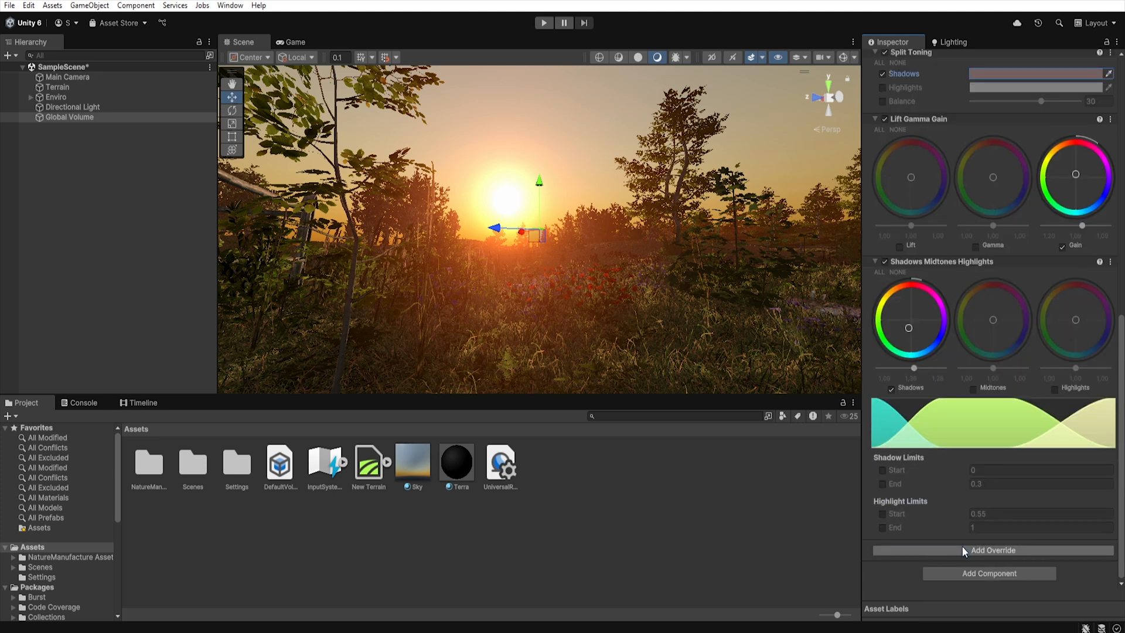
{"action": "left_click", "coordinate": [993, 550]}
{"action": "type", "text": "-11"}
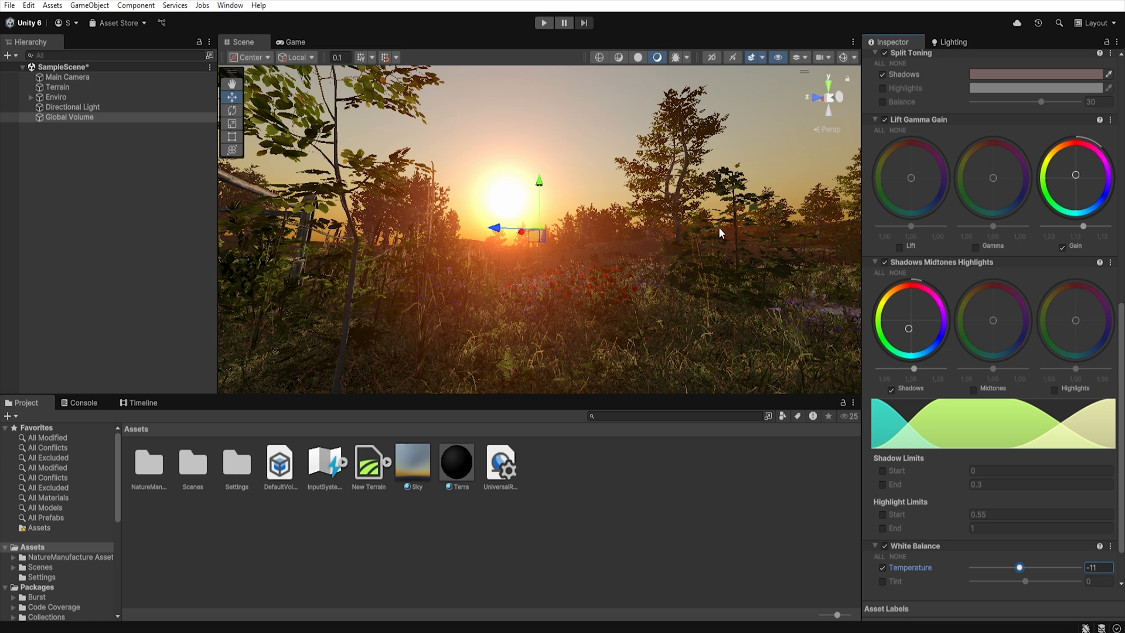
{"action": "mouse_move", "coordinate": [703, 327]}
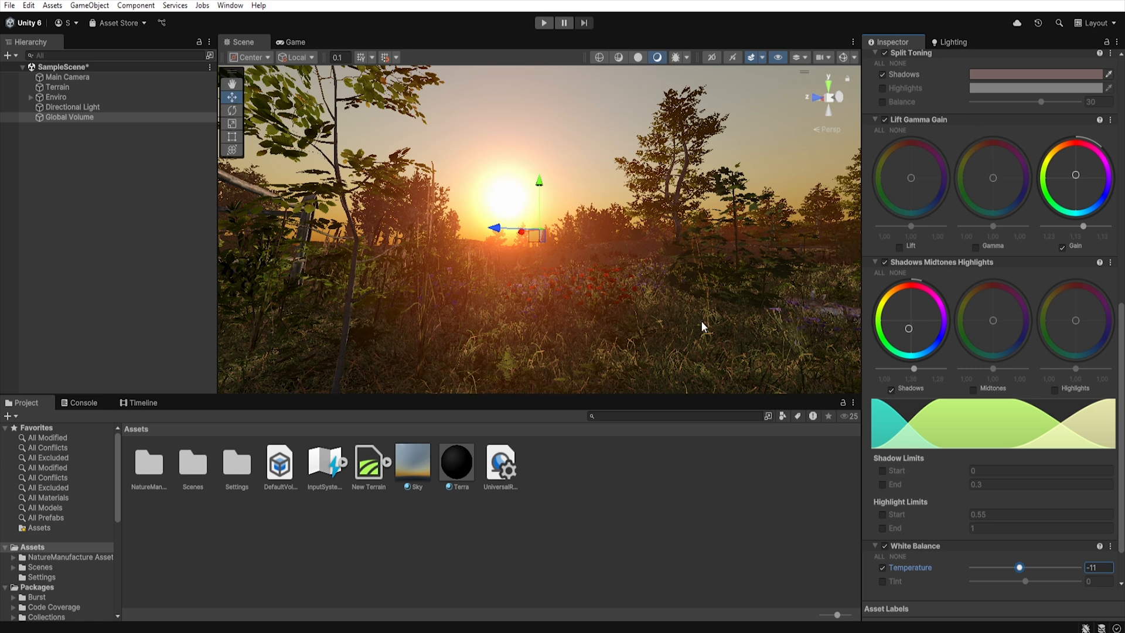
{"action": "left_click", "coordinate": [1039, 74]}
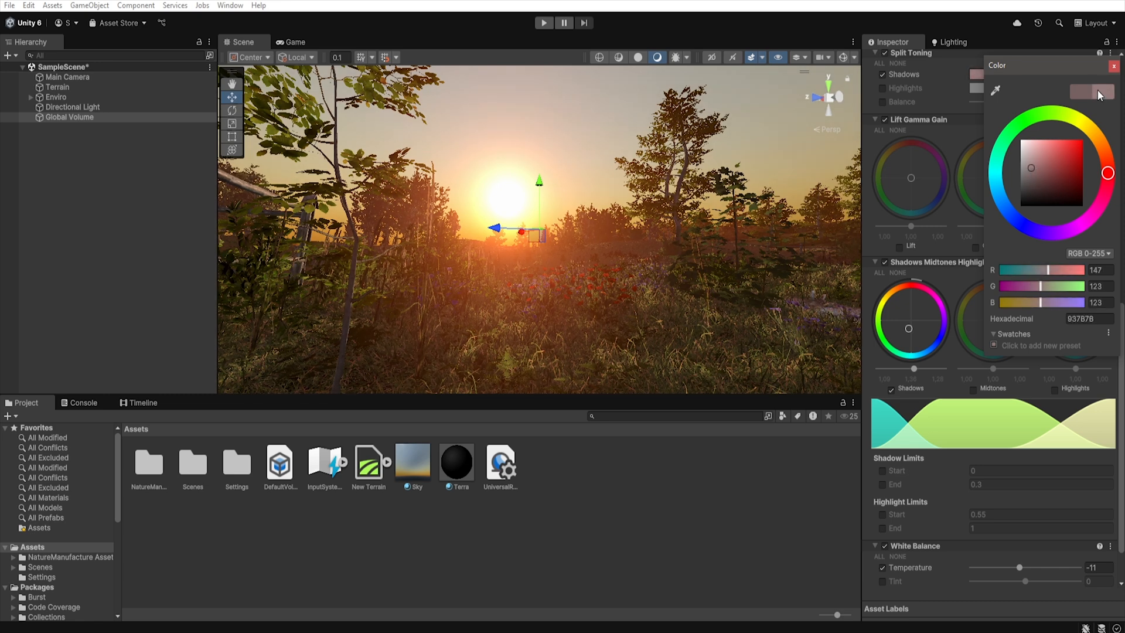
{"action": "left_click", "coordinate": [1113, 65]}
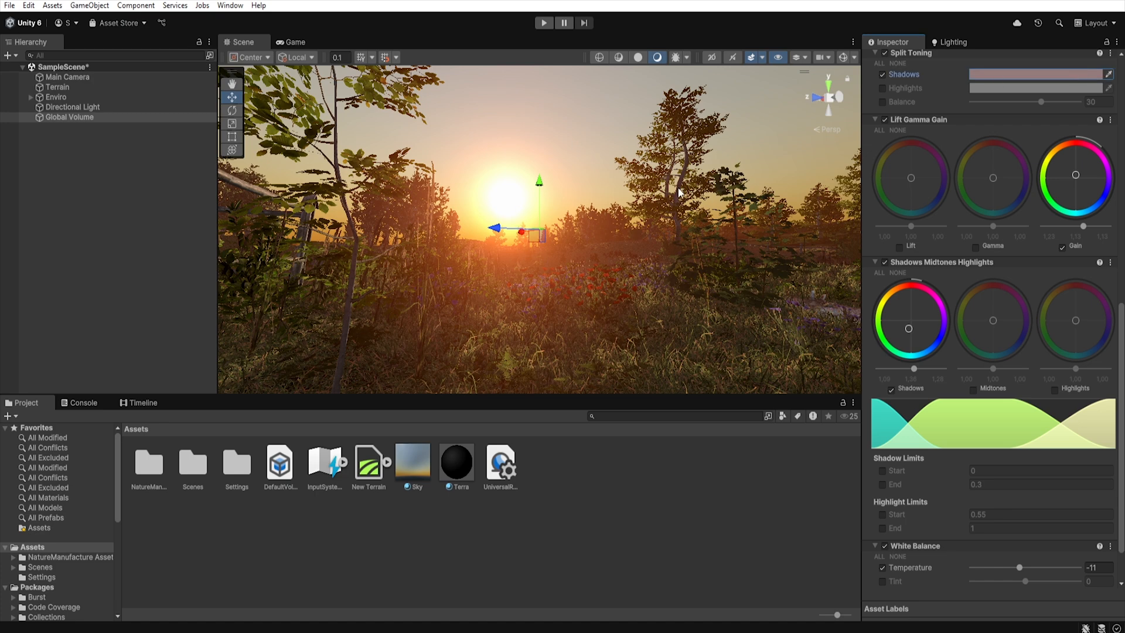